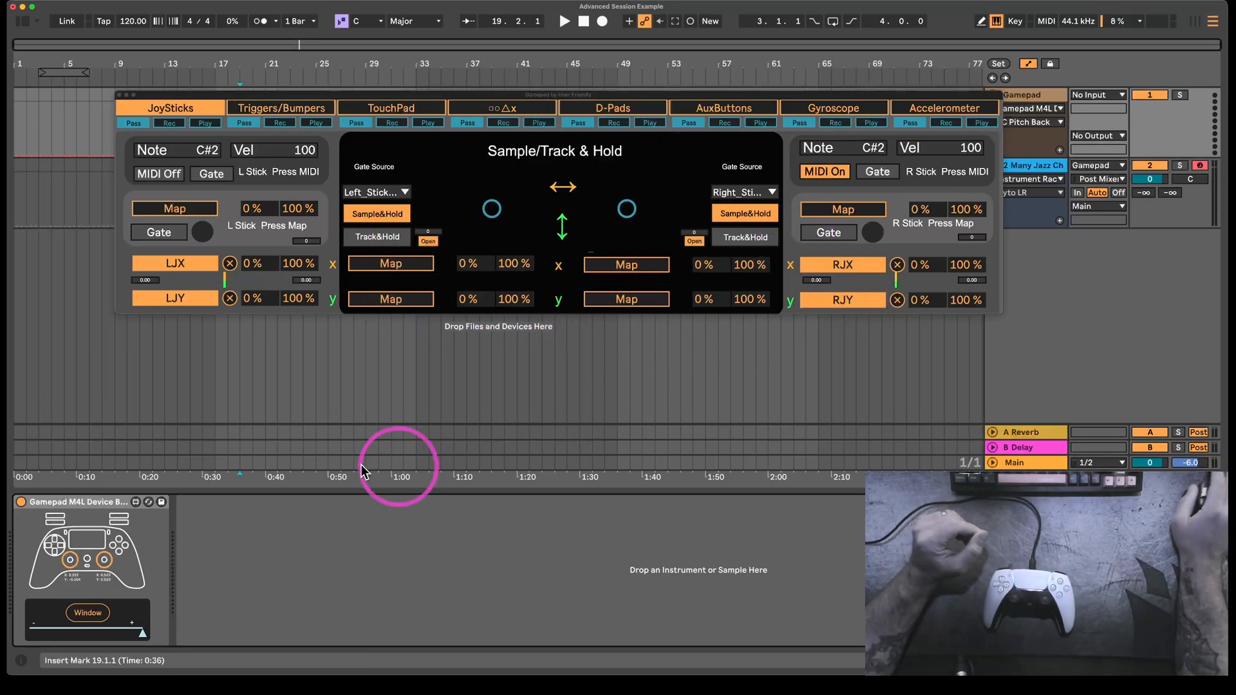
mouse_move(595, 358)
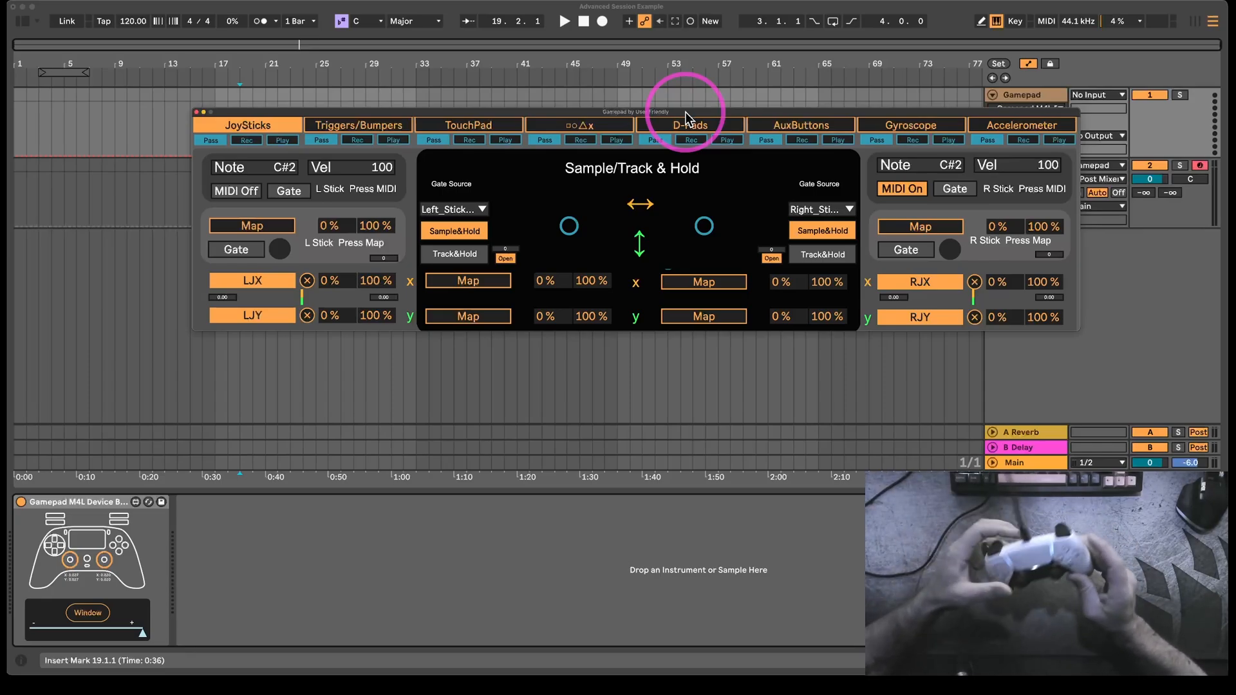
mouse_move(89, 548)
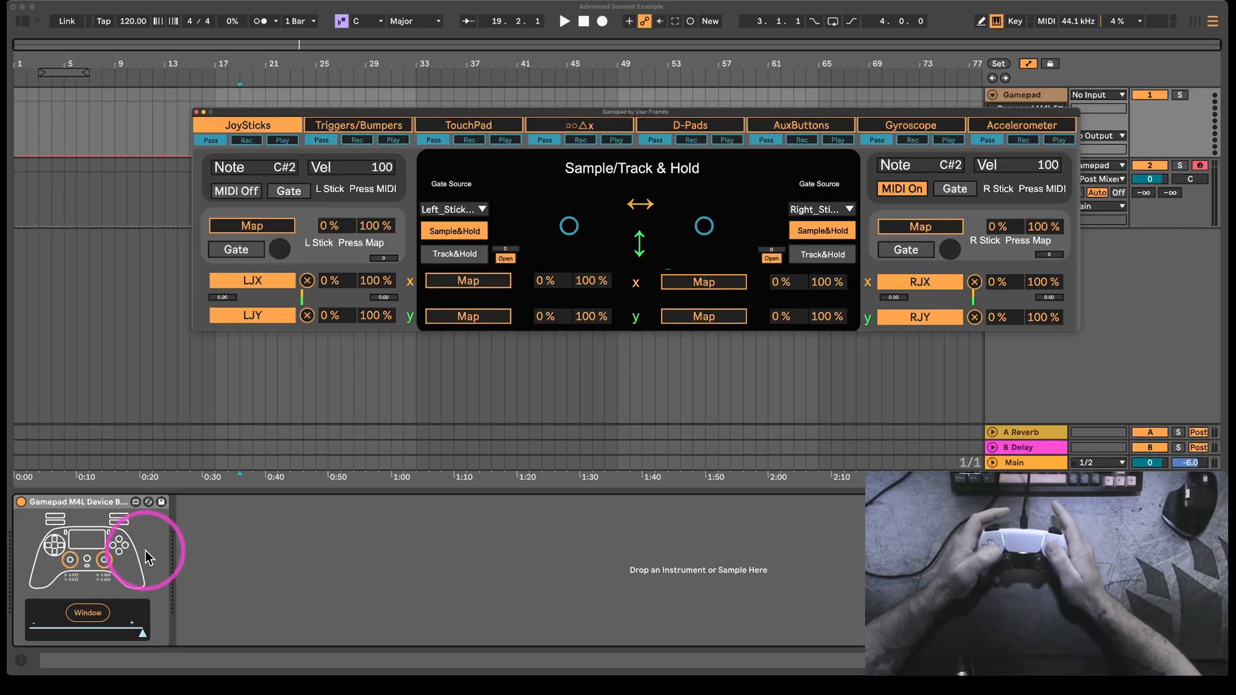
mouse_move(993, 400)
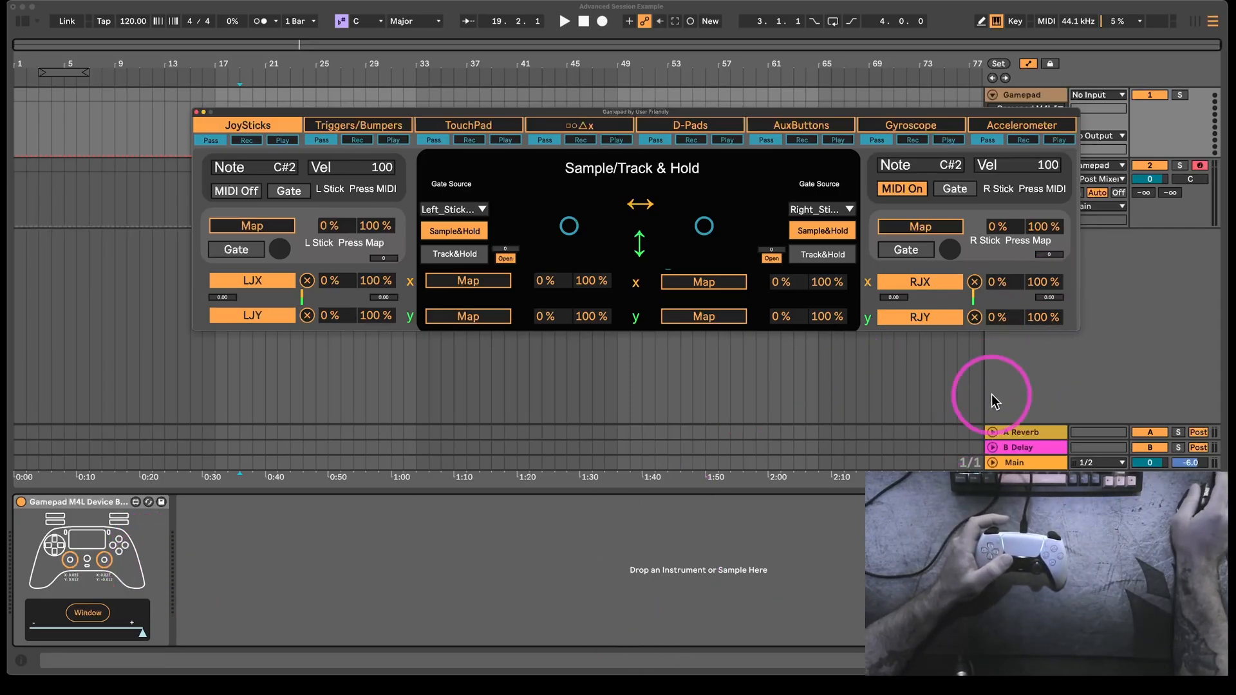
mouse_move(362, 118)
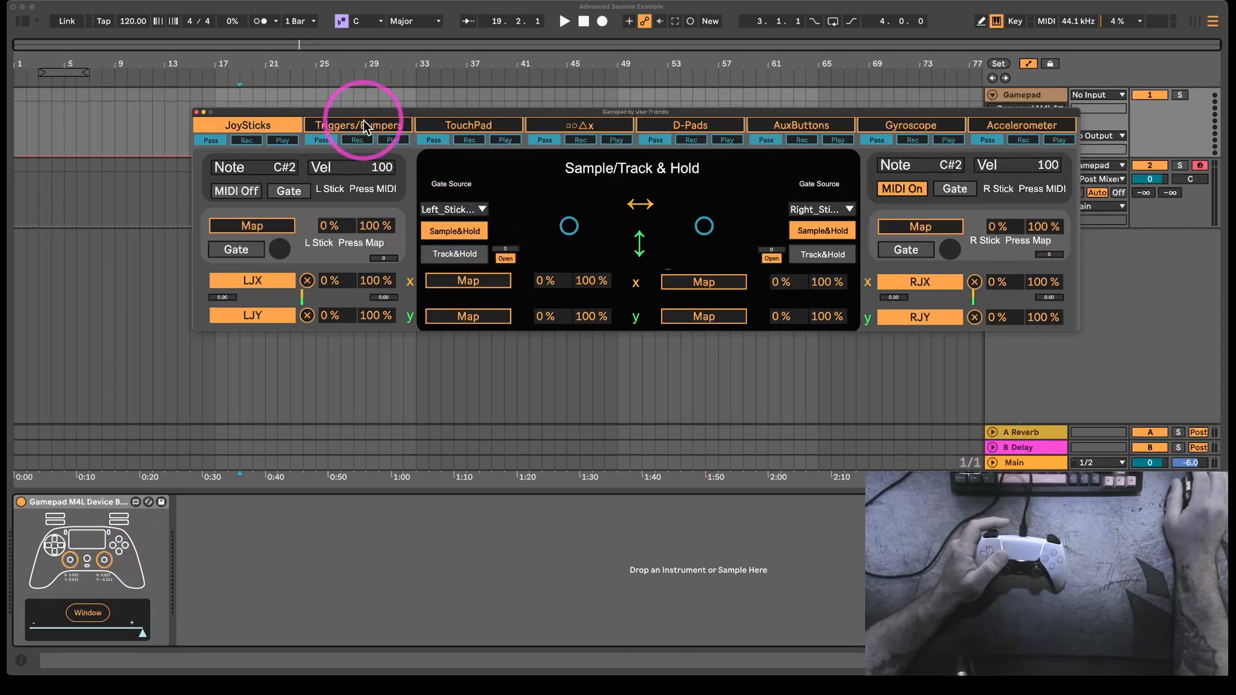
click(689, 124)
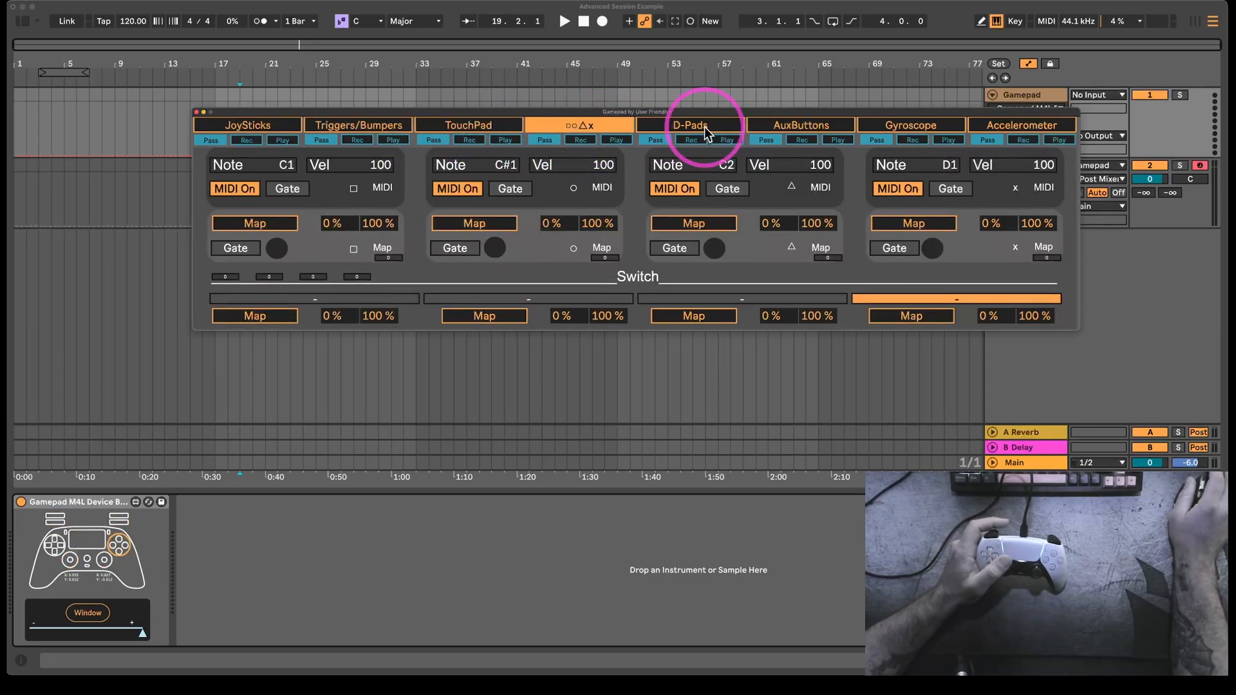
click(910, 125)
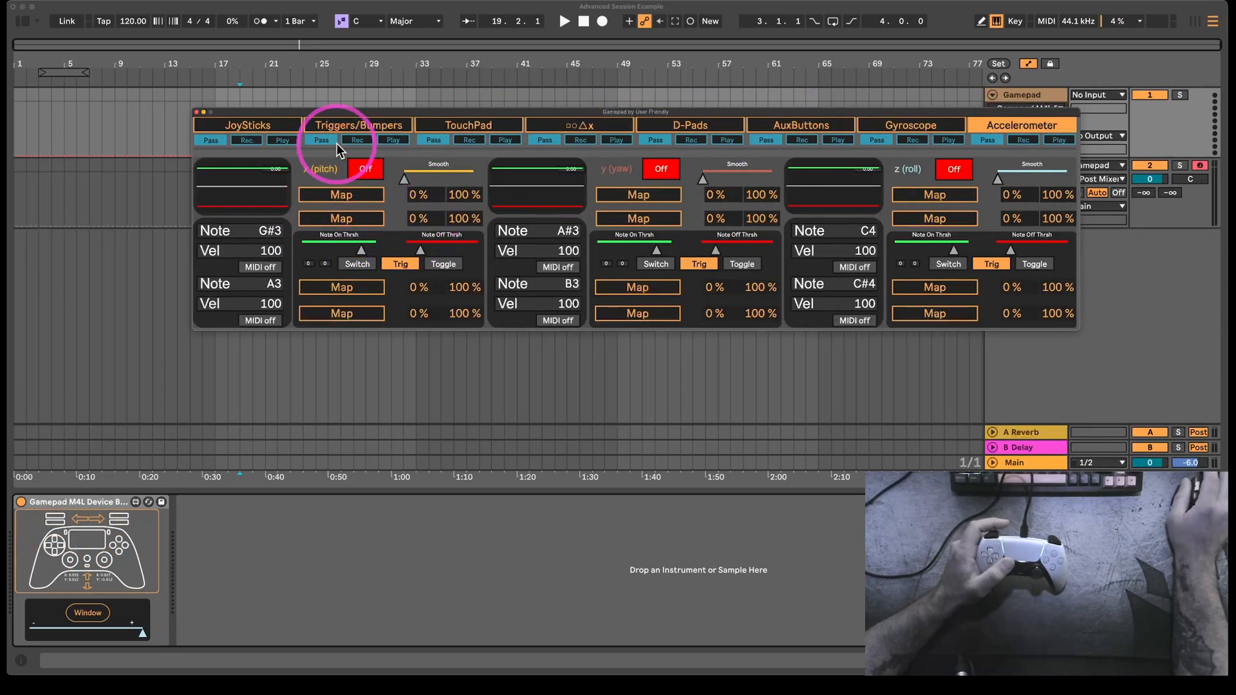
click(247, 124)
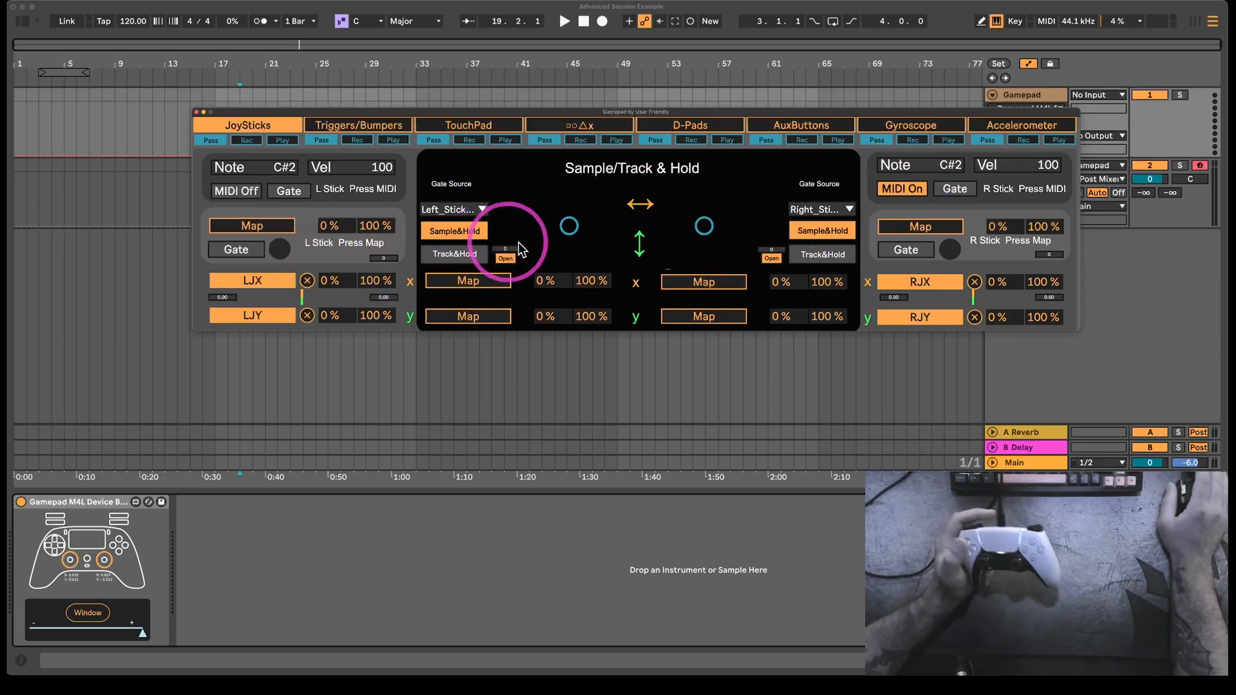
mouse_move(567, 248)
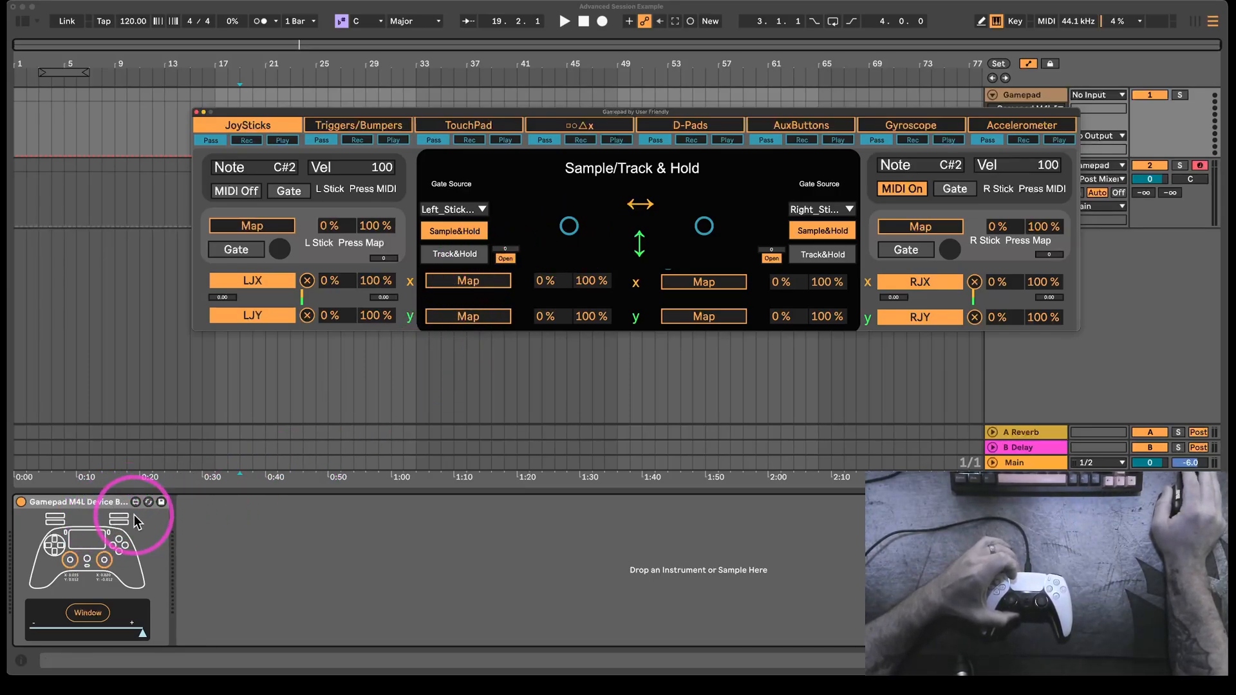
mouse_move(303, 482)
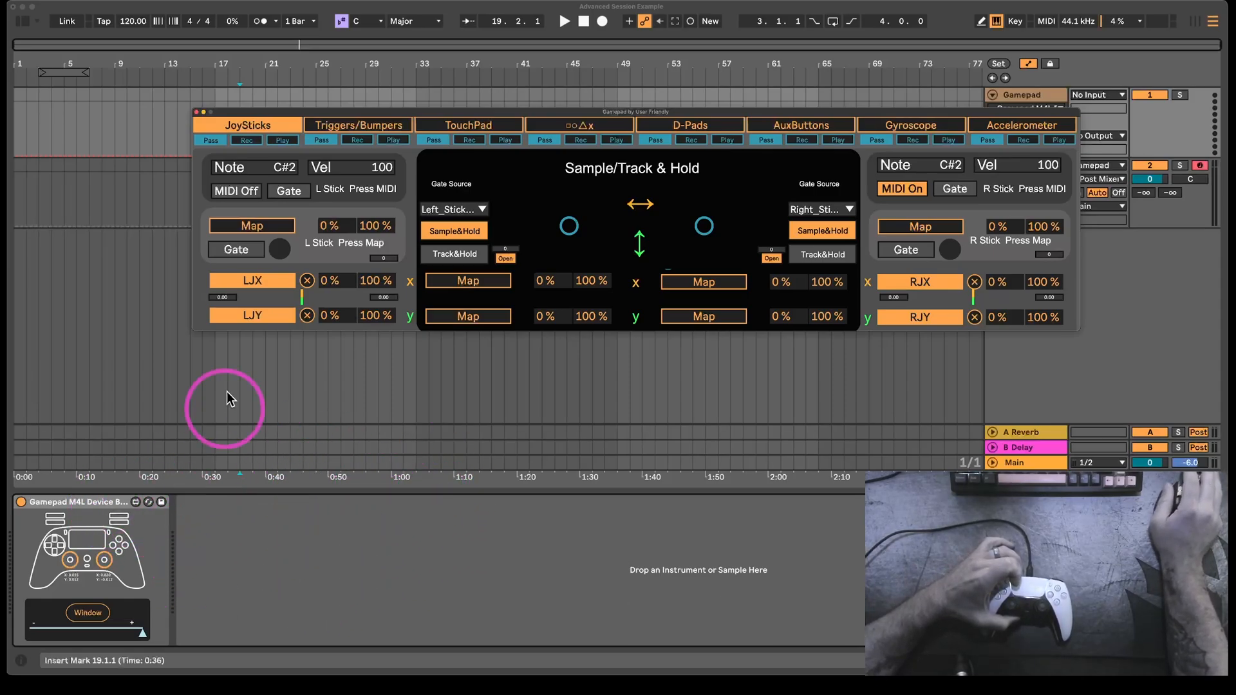
mouse_move(449, 489)
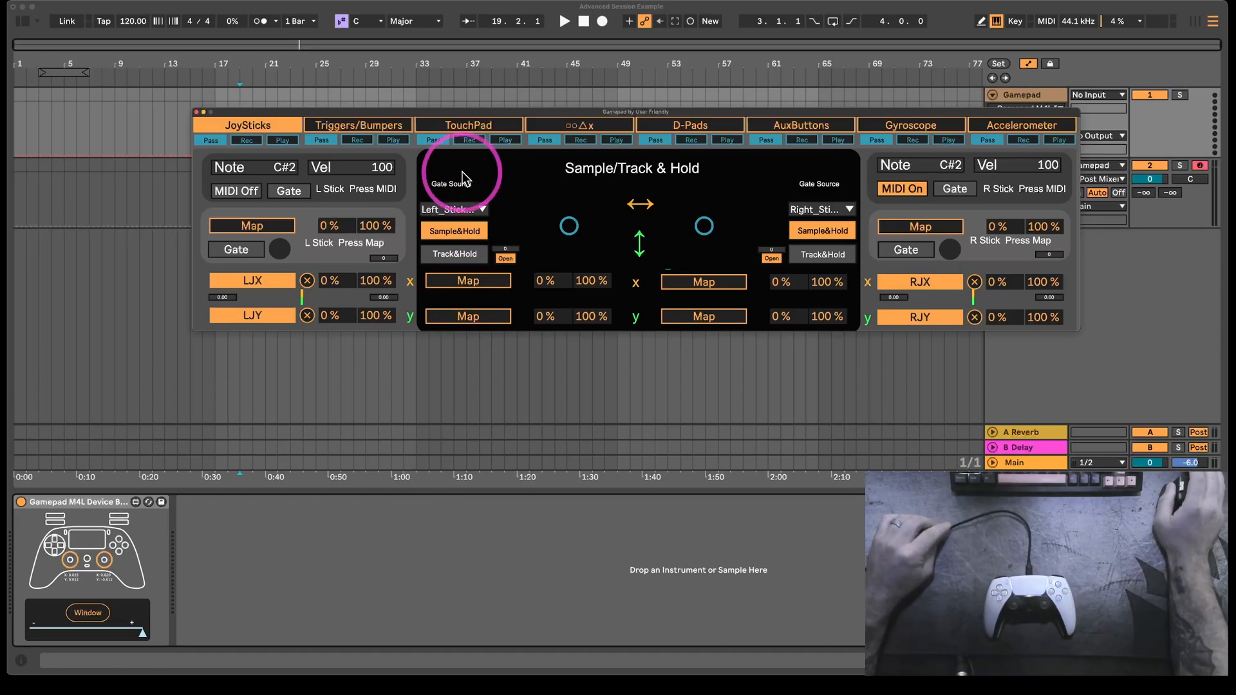
Step: Reposition the Gamepad window further left and lower, still on its JoySticks settings
click(912, 125)
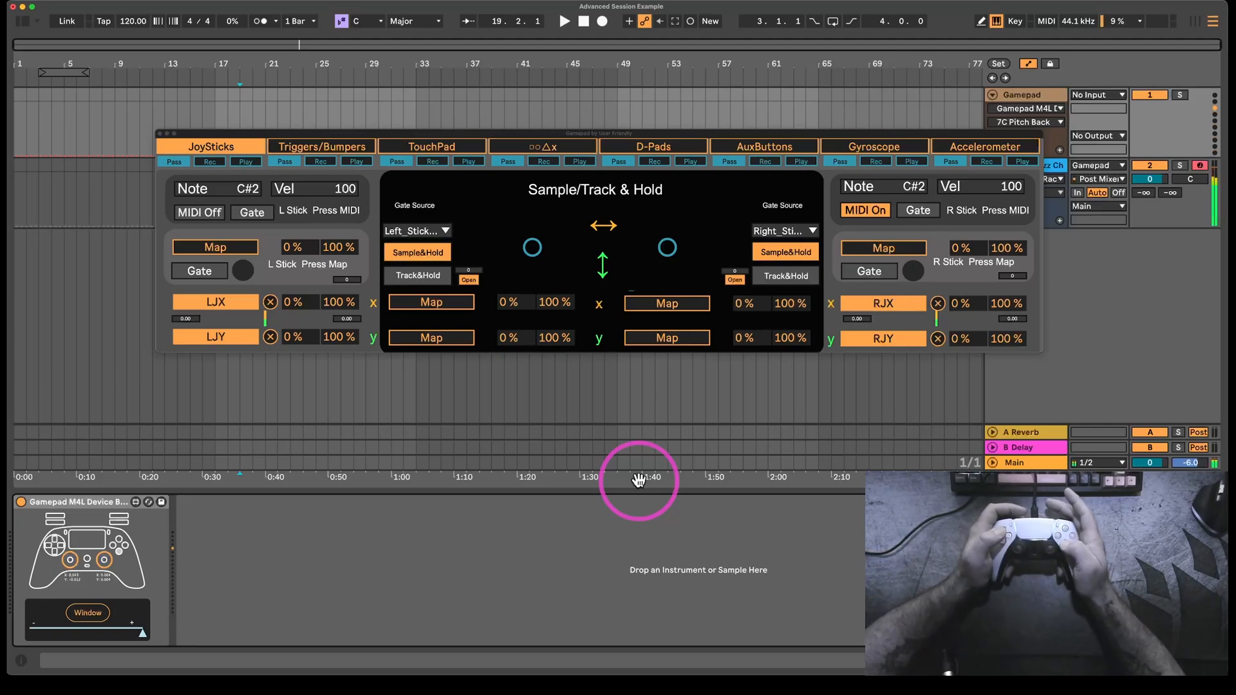
mouse_move(1076, 182)
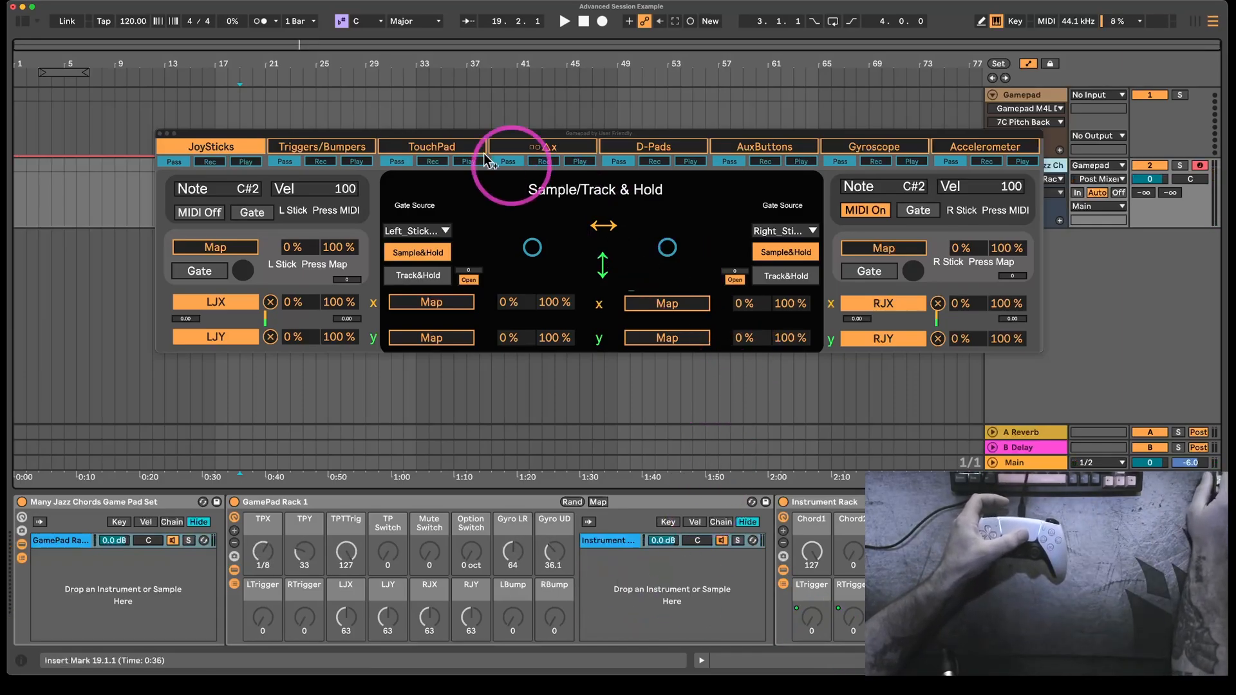
Step: Show the TouchPad settings page in the Gamepad window
click(429, 146)
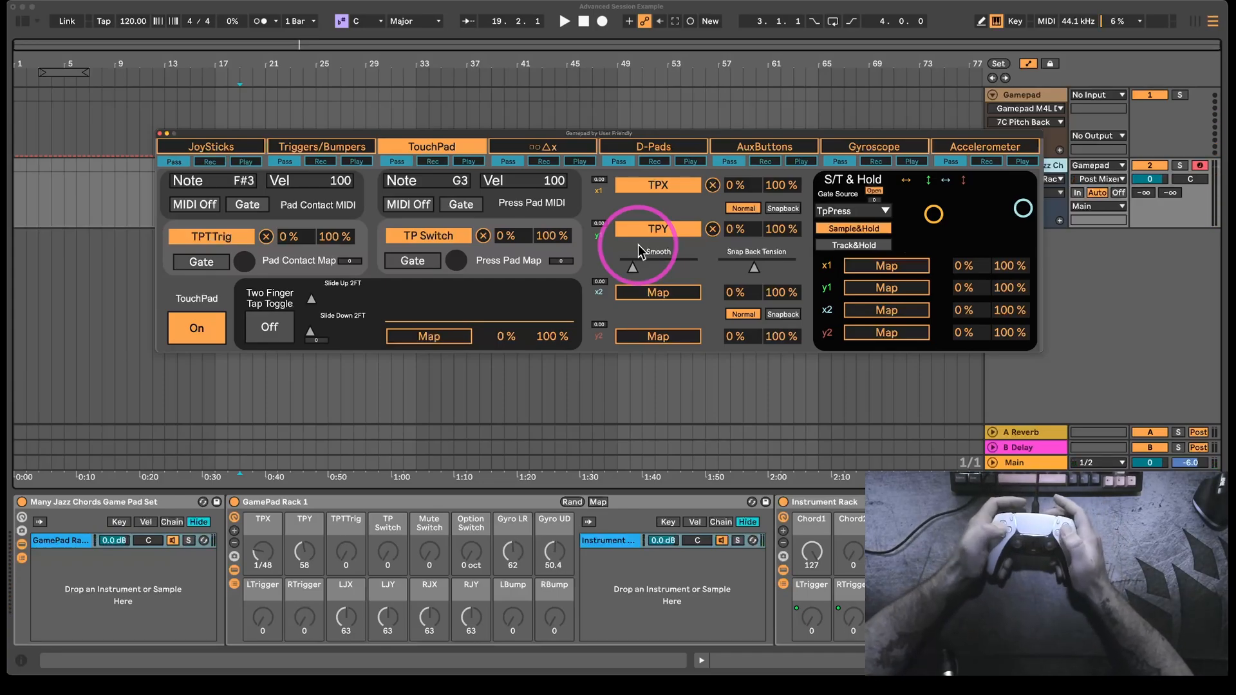
Step: Switch the Gamepad window to the D-Pad page, directions mapped to Chord1–Chord4
click(655, 146)
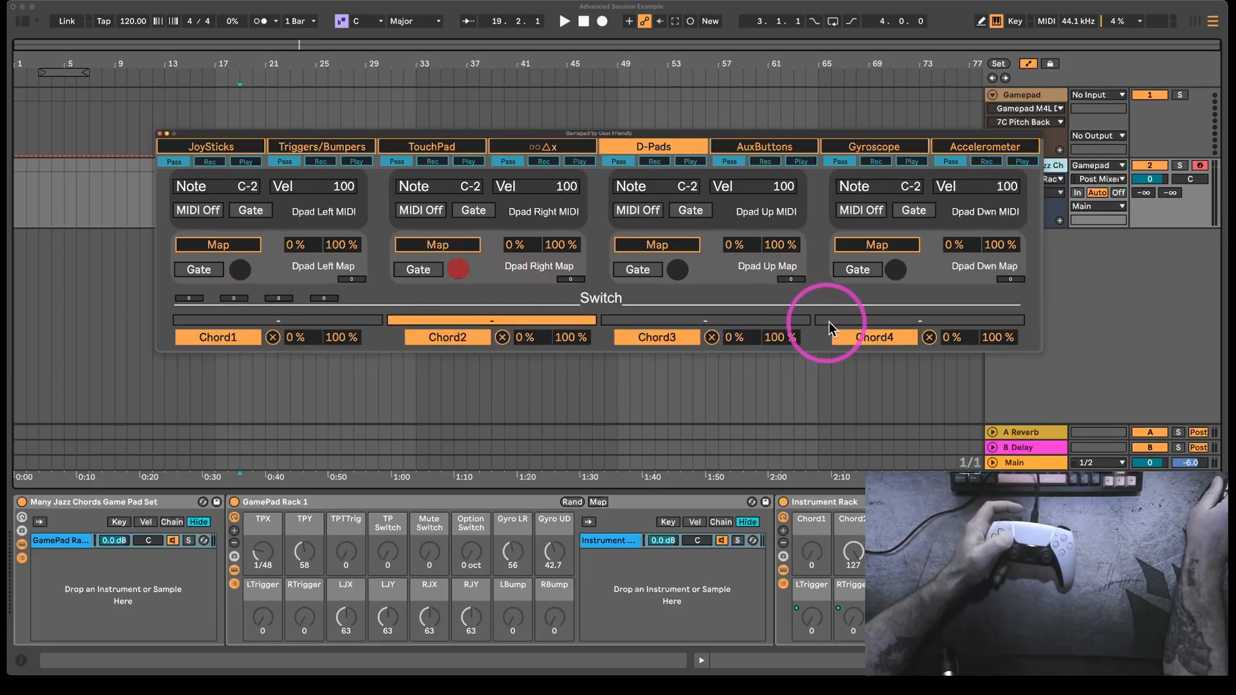
mouse_move(530, 318)
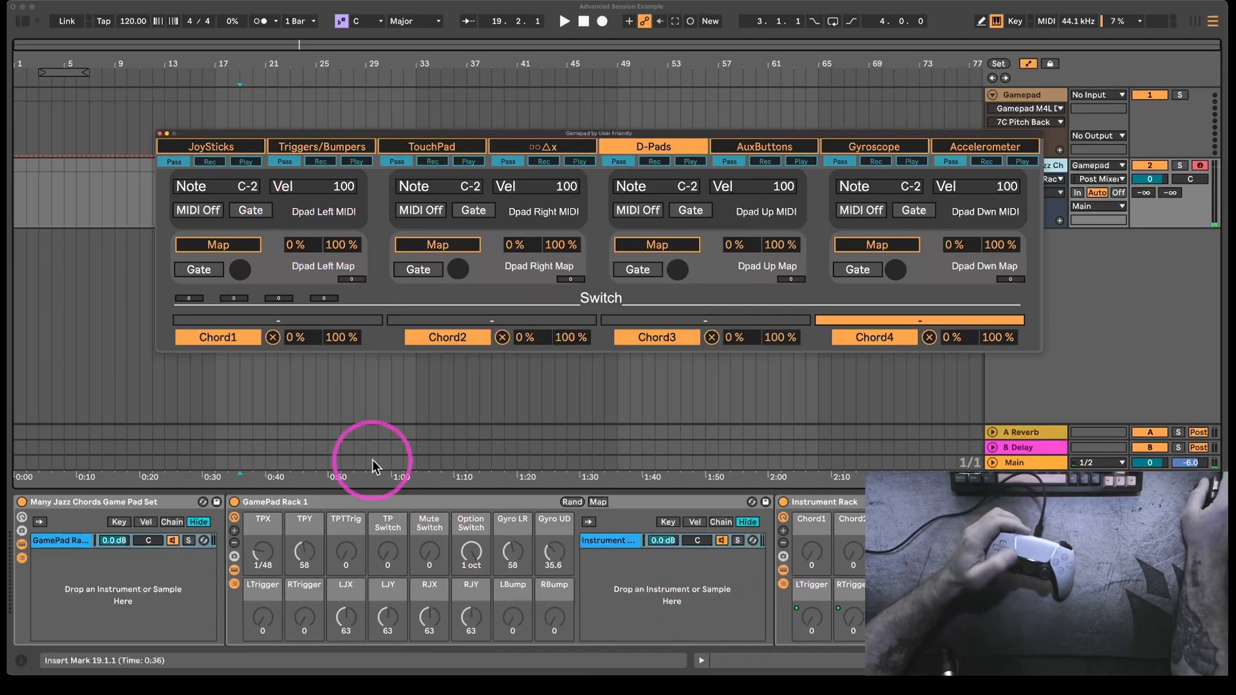
mouse_move(562, 418)
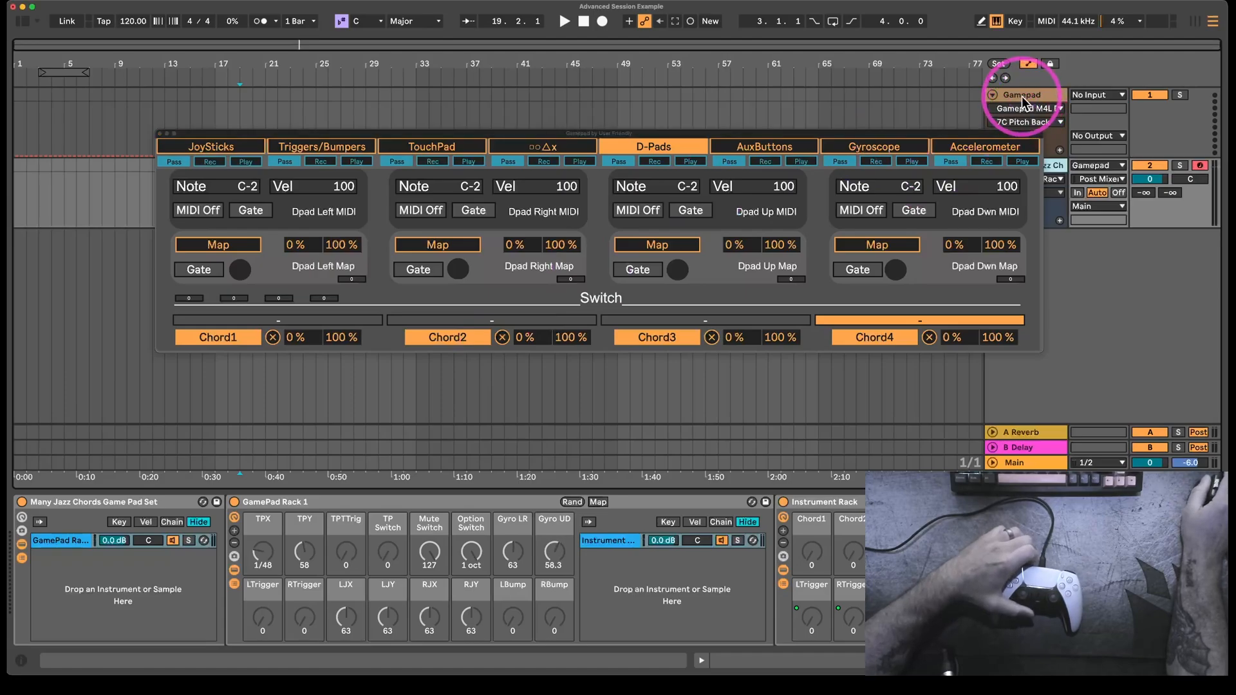
Step: Select the Gamepad track, then the Many Jazz Chords track, with D-Pads still shown
click(1020, 95)
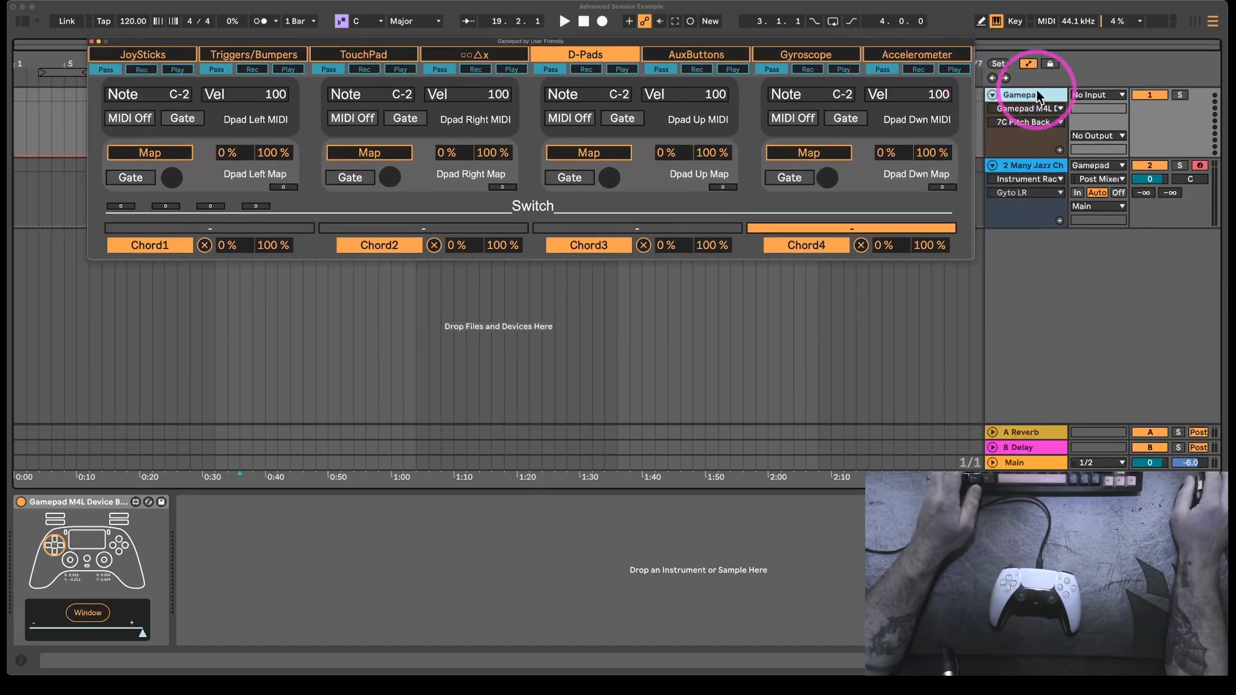
click(1024, 166)
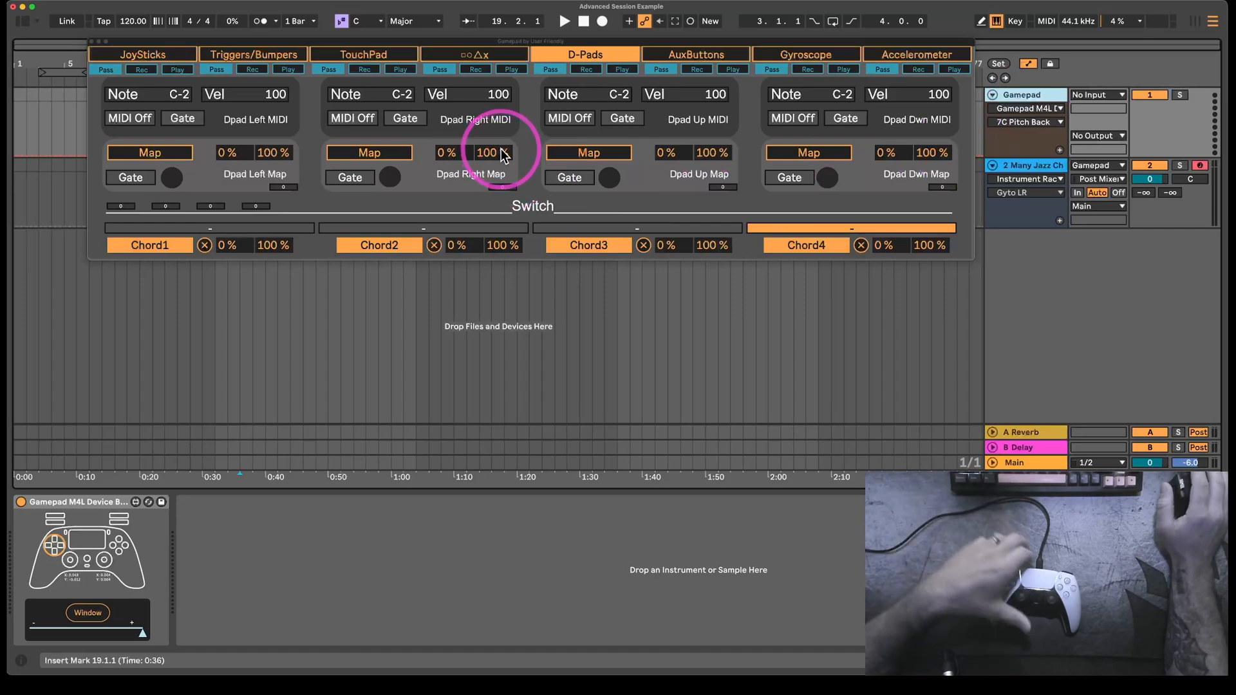
mouse_move(883, 286)
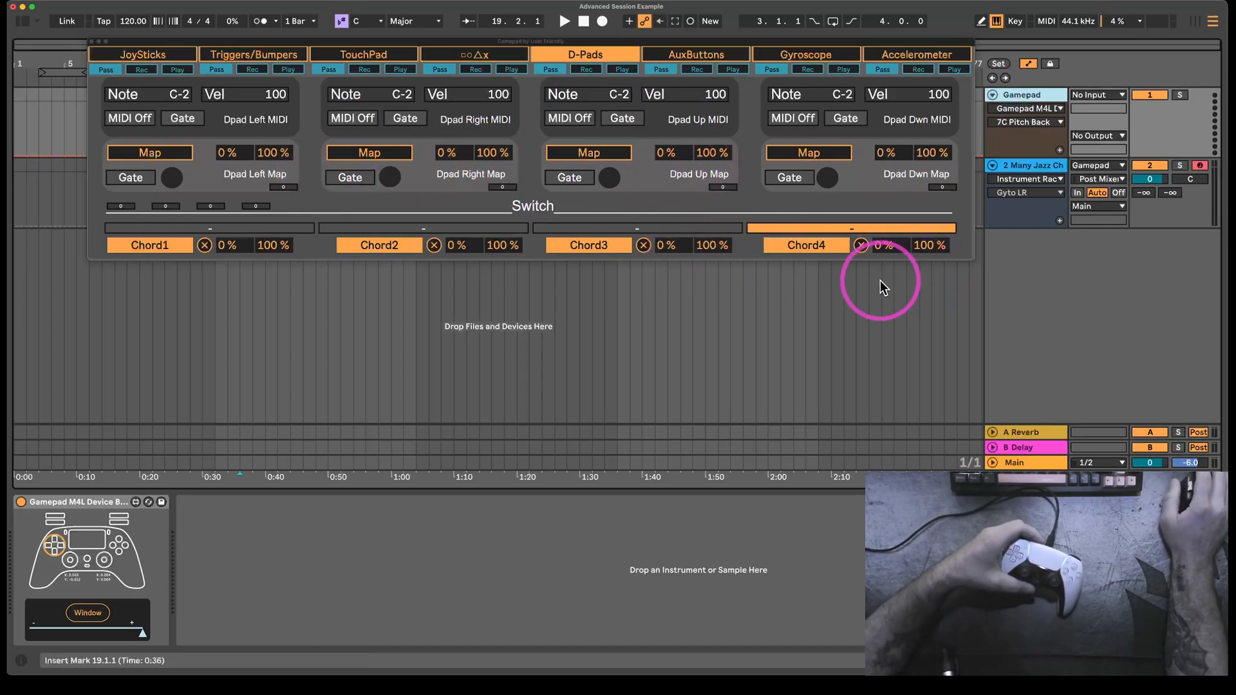
mouse_move(1052, 332)
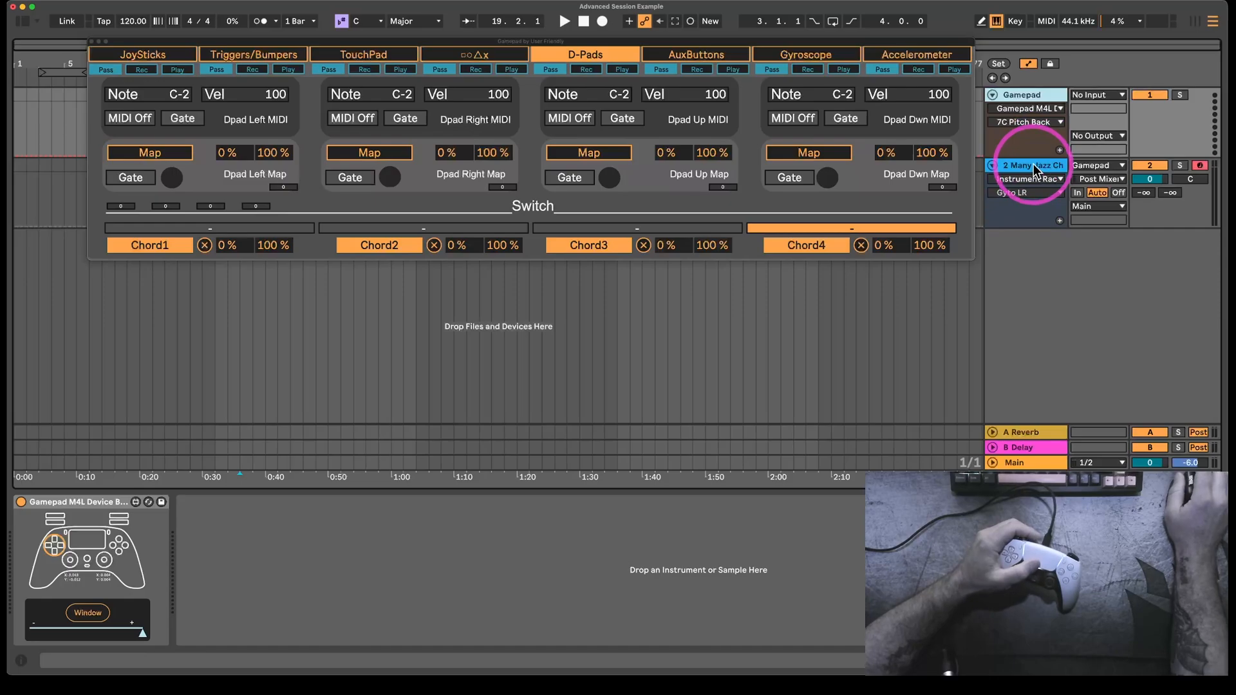
click(1027, 165)
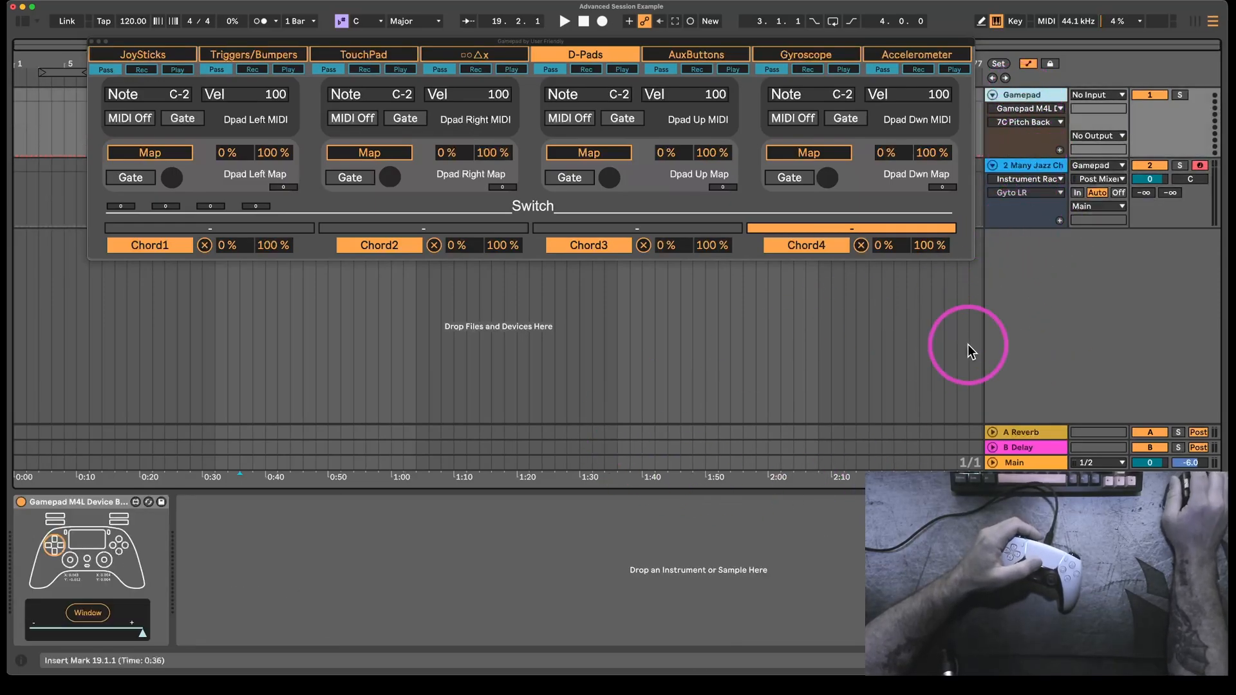
mouse_move(489, 284)
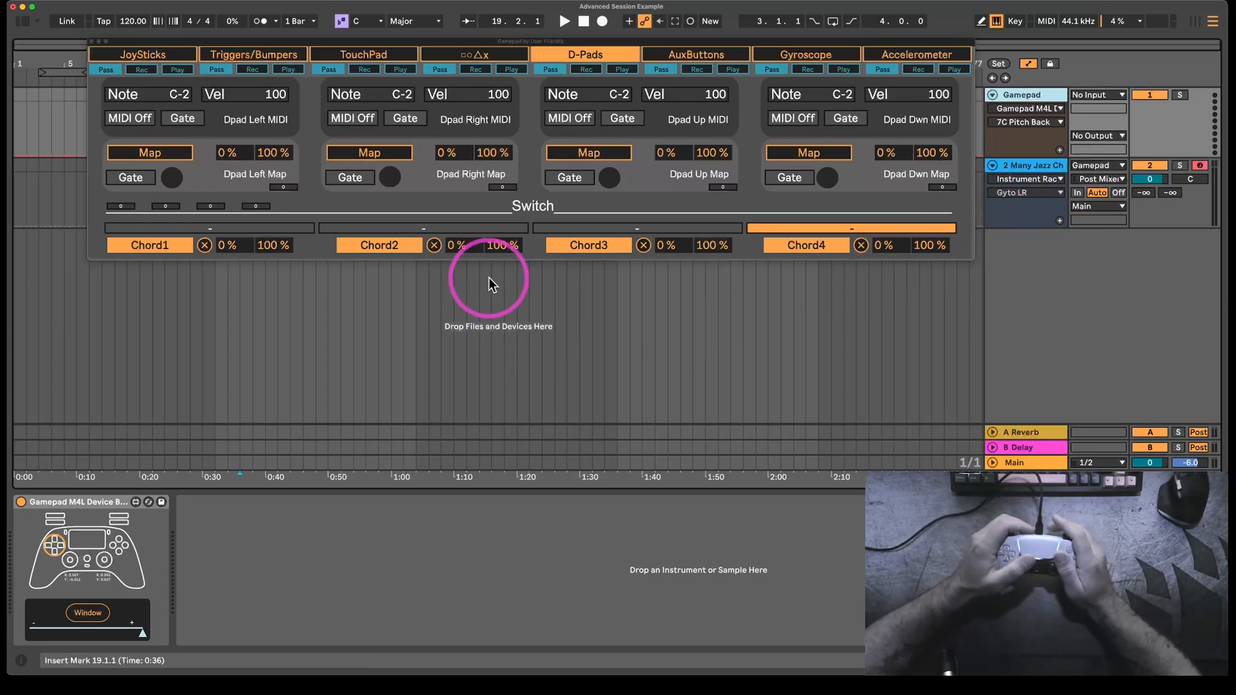
Step: Tour the ○□△x, Triggers/Bumpers, AuxButtons and Gyroscope tabs, ending on Triggers/Bumpers
click(474, 53)
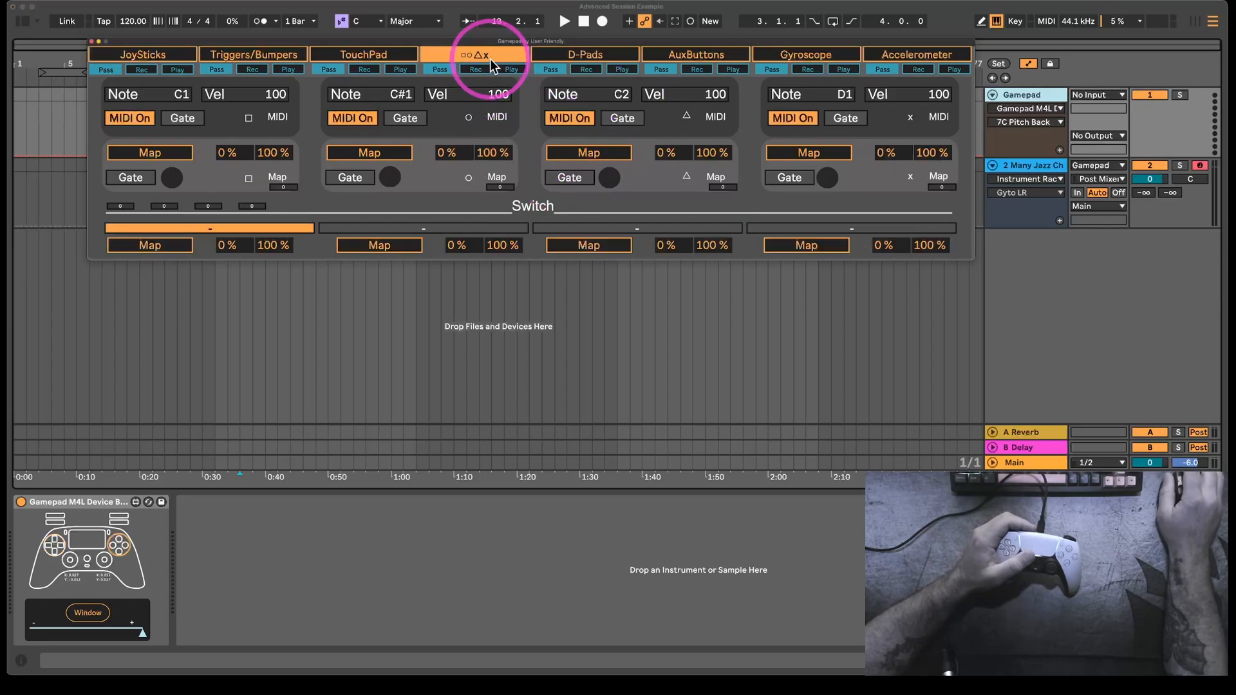
click(253, 54)
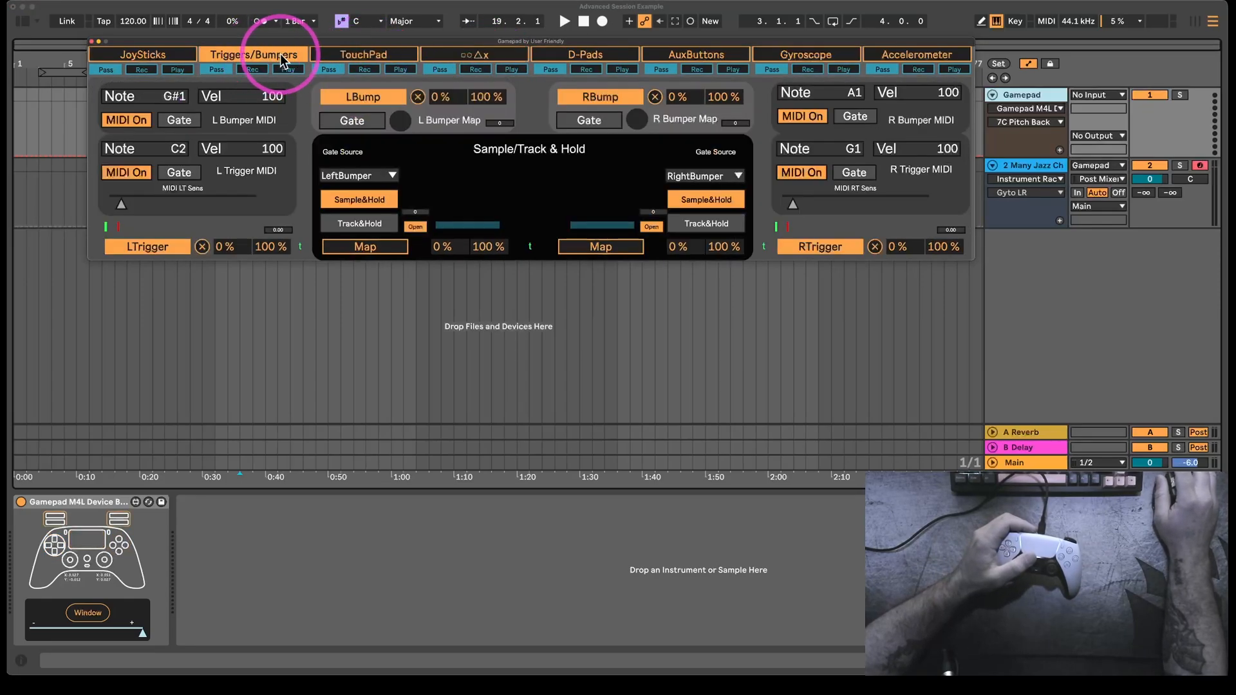
click(695, 54)
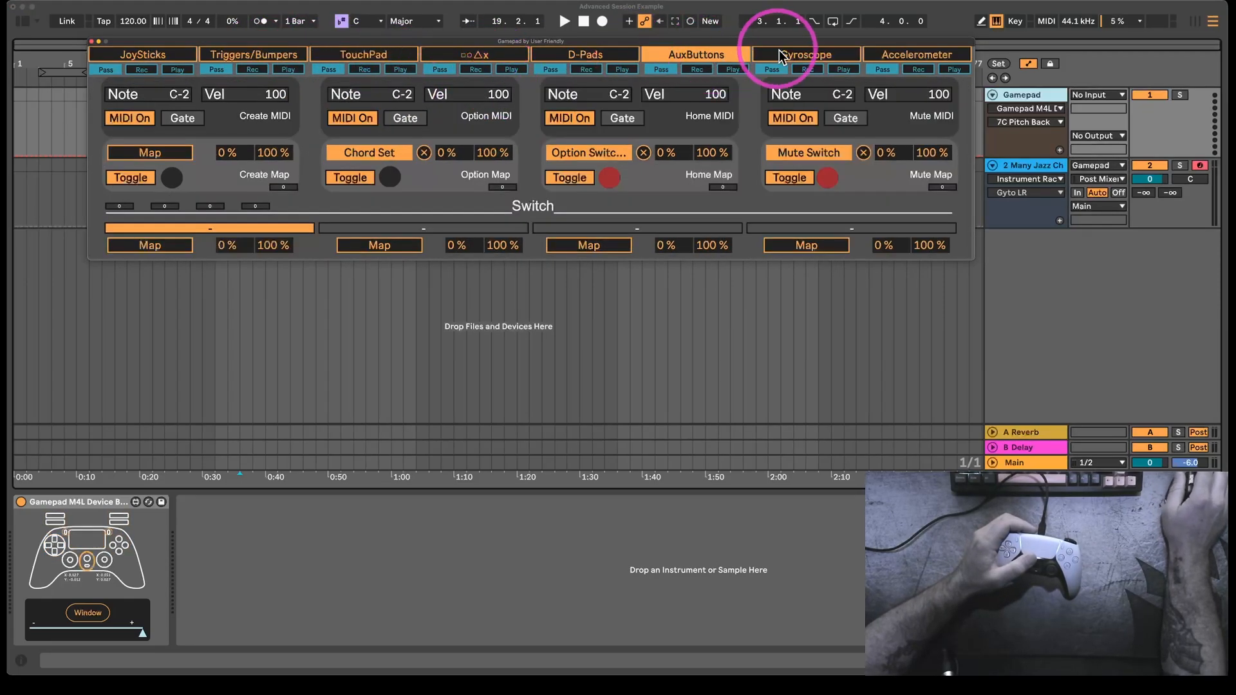
click(804, 54)
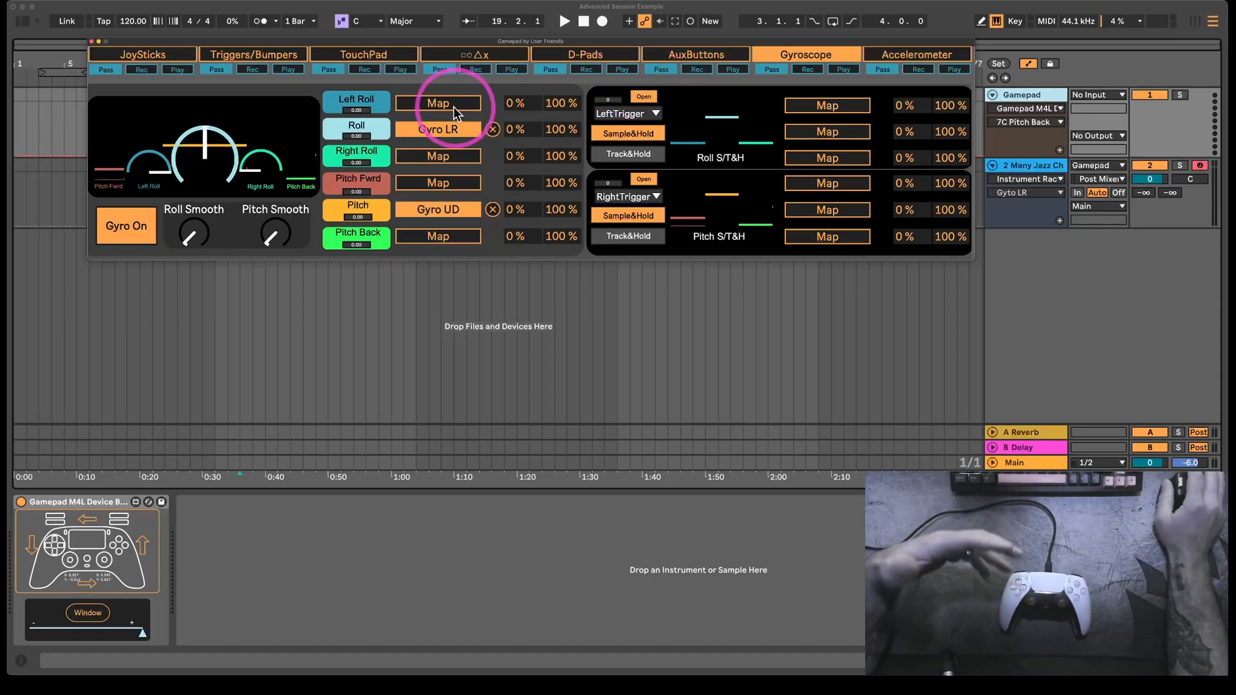
click(252, 54)
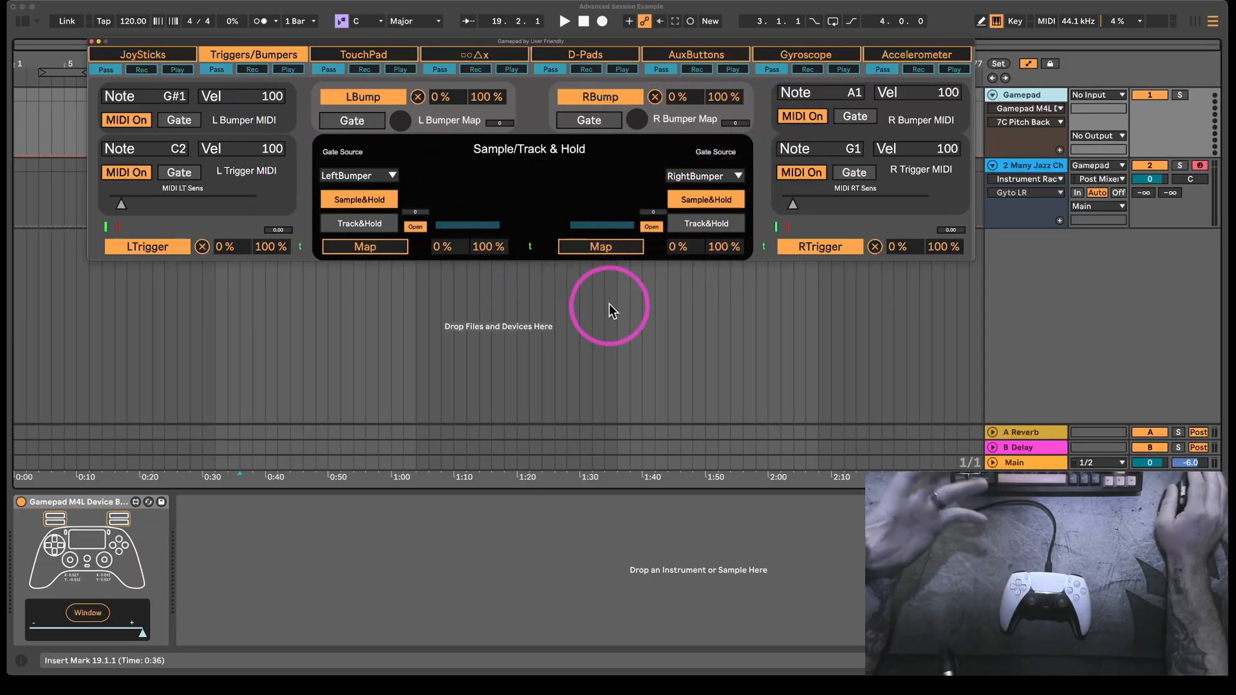
mouse_move(667, 257)
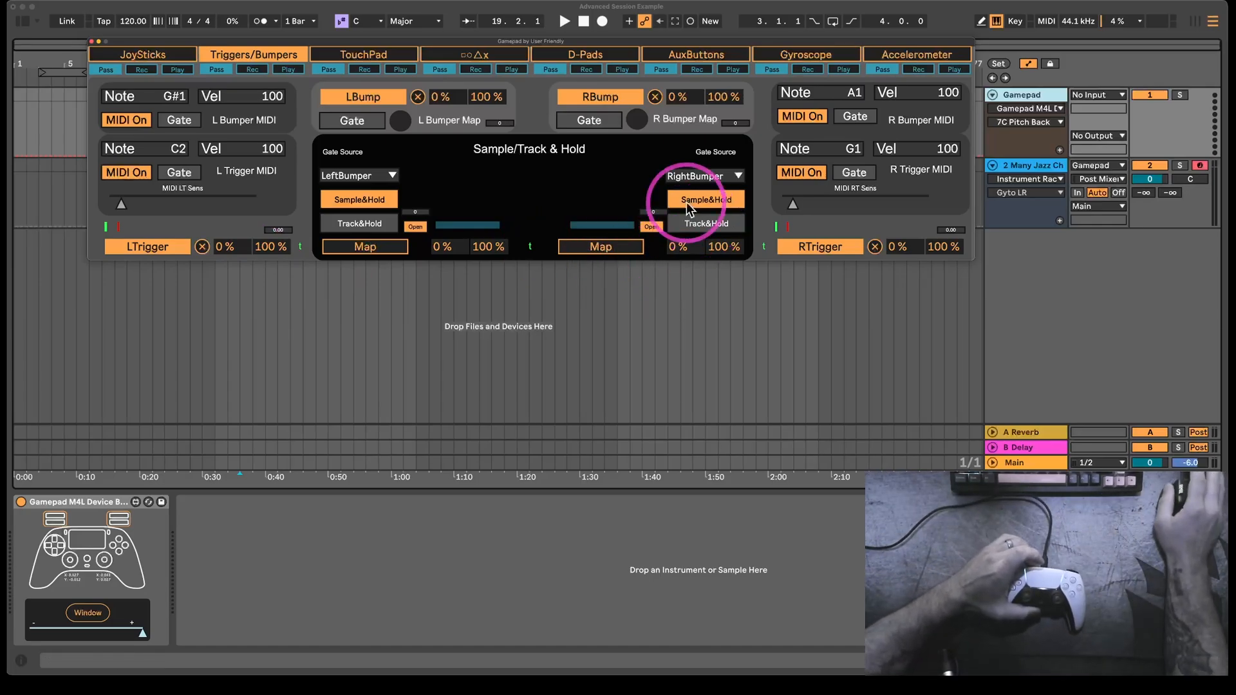
mouse_move(540, 206)
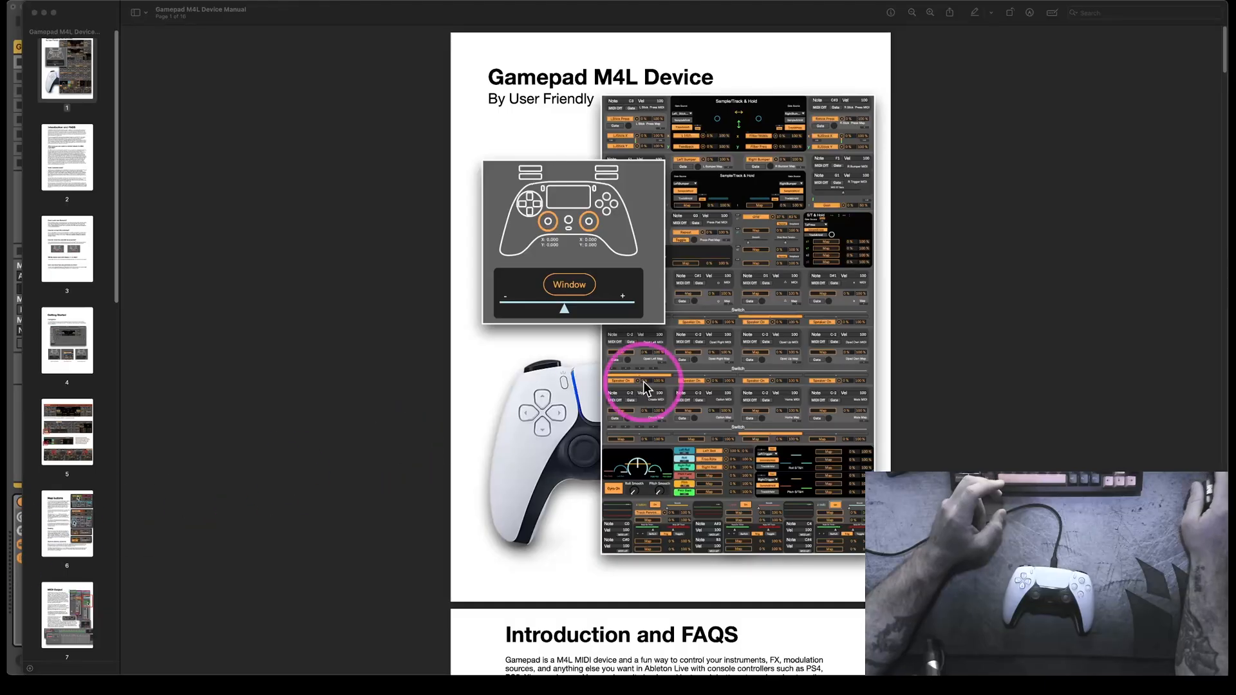
Step: Scroll the Gamepad M4L manual past the introduction and FAQs to Map buttons and Scaling
scroll(down, 3)
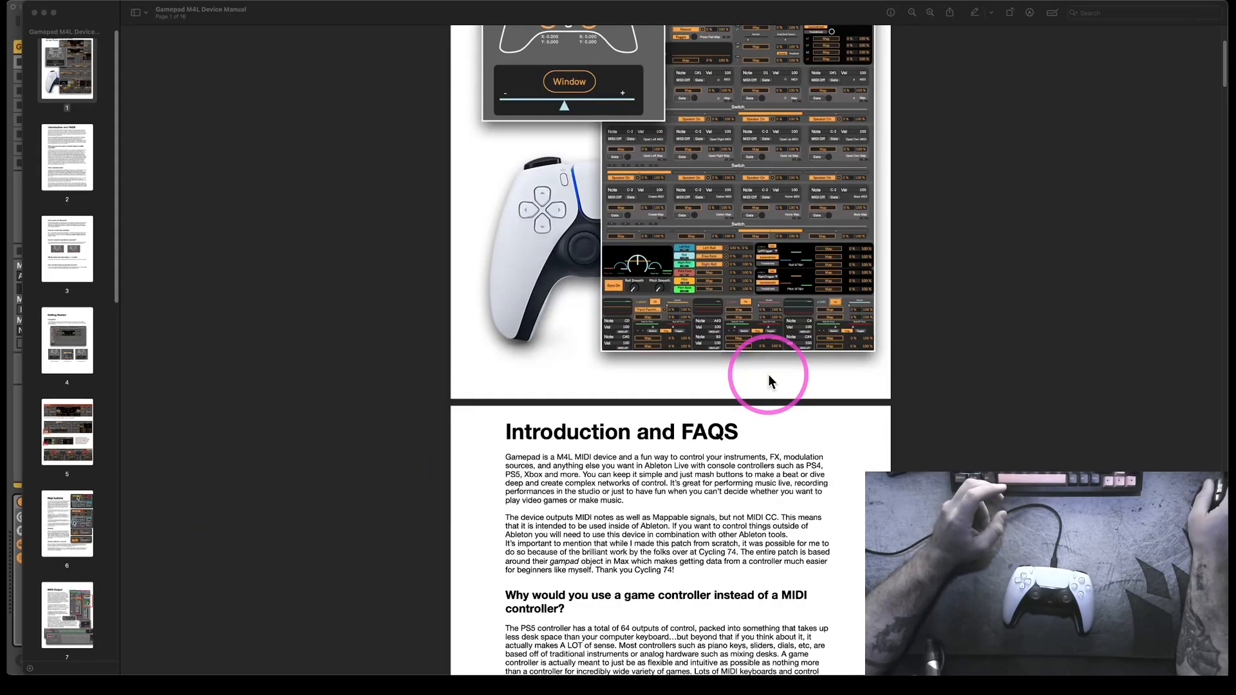
scroll(down, 3)
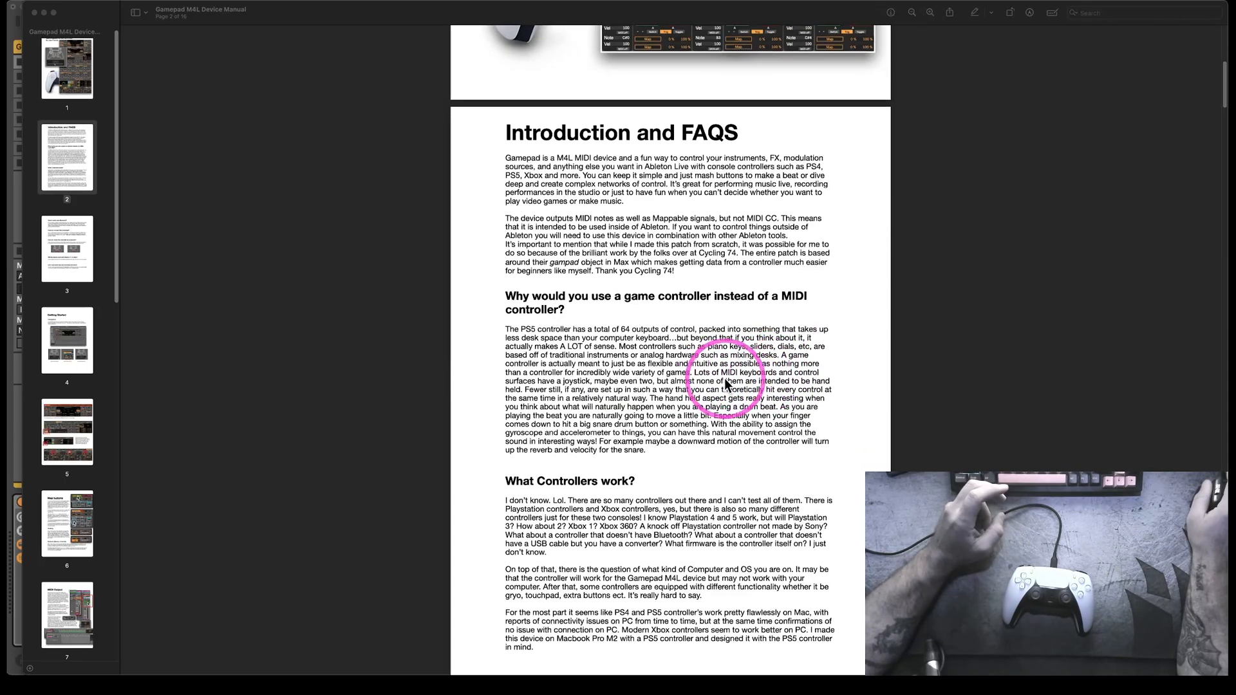
scroll(down, 3)
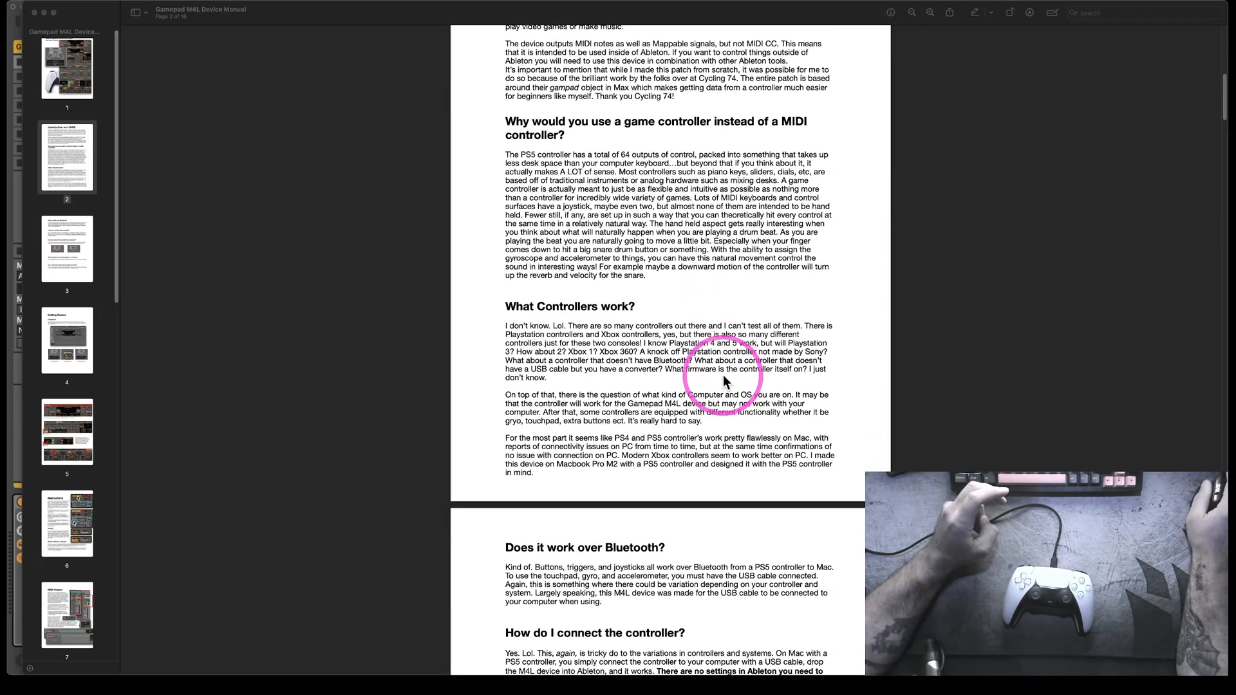
scroll(down, 3)
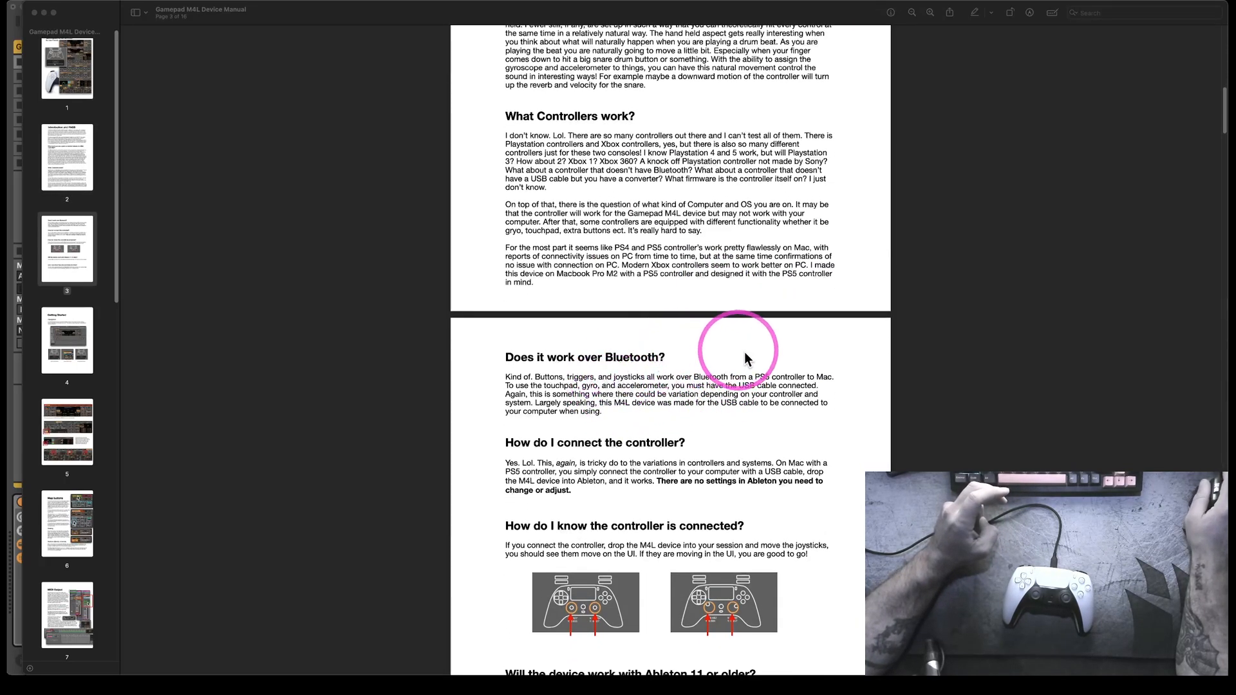
scroll(down, 3)
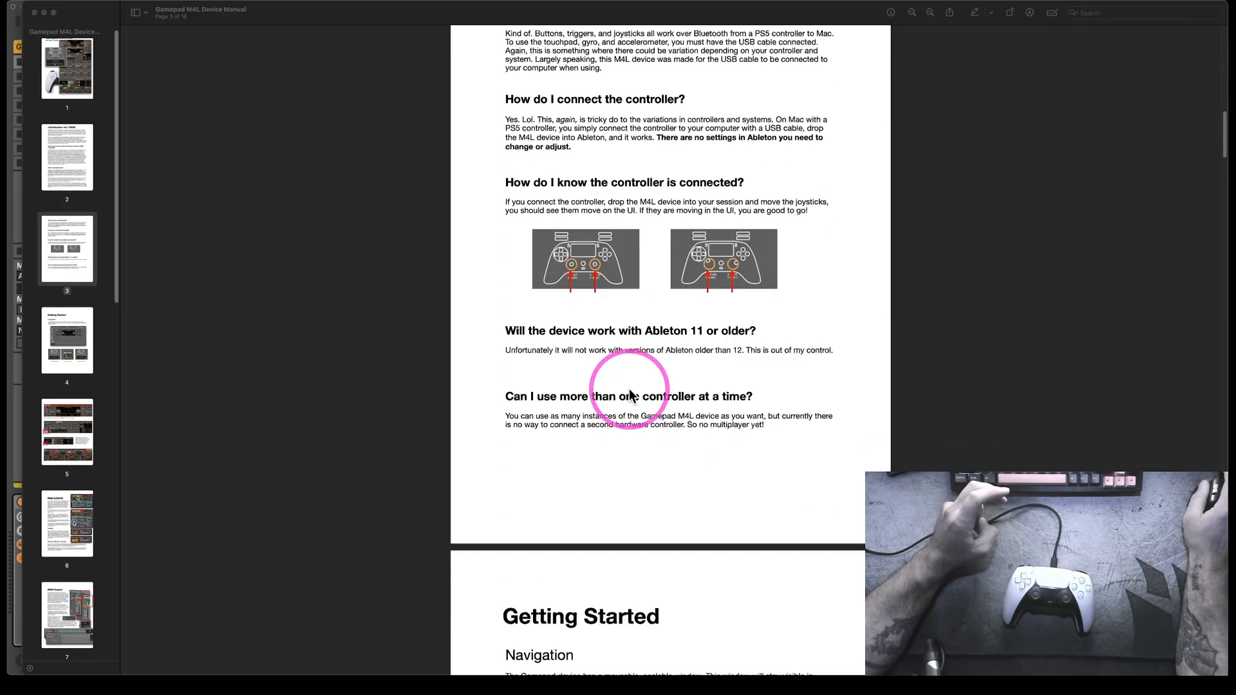
scroll(down, 3)
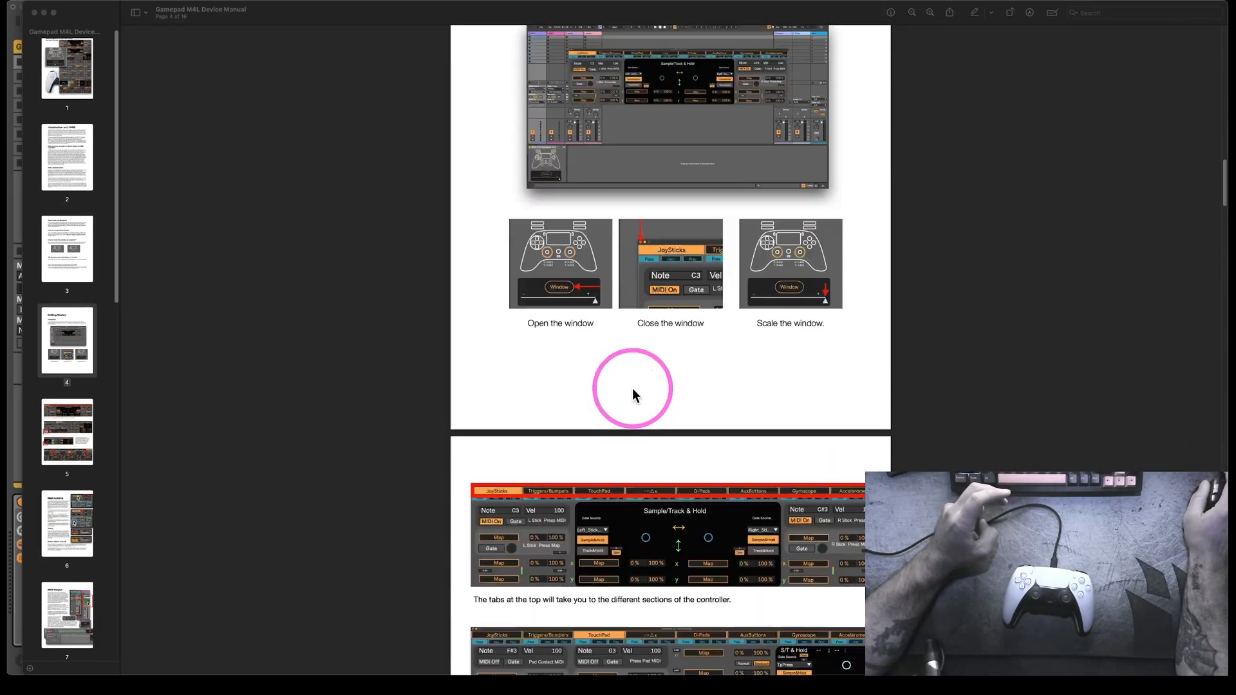
scroll(down, 3)
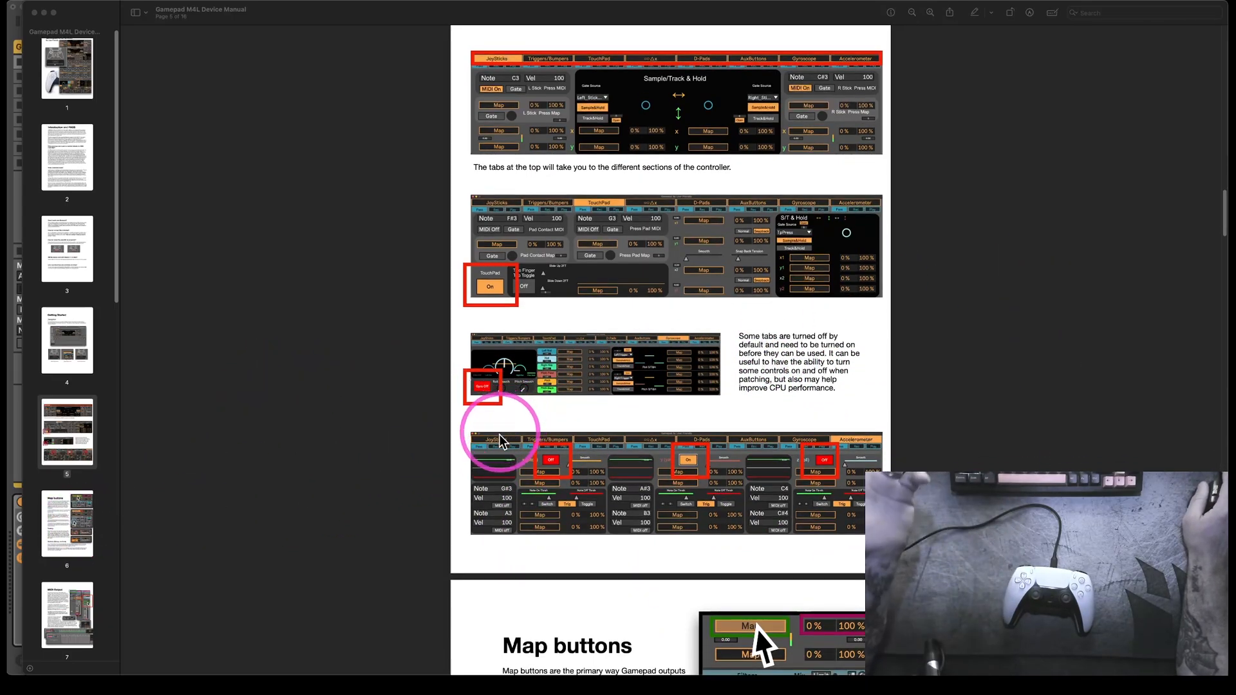
mouse_move(200, 544)
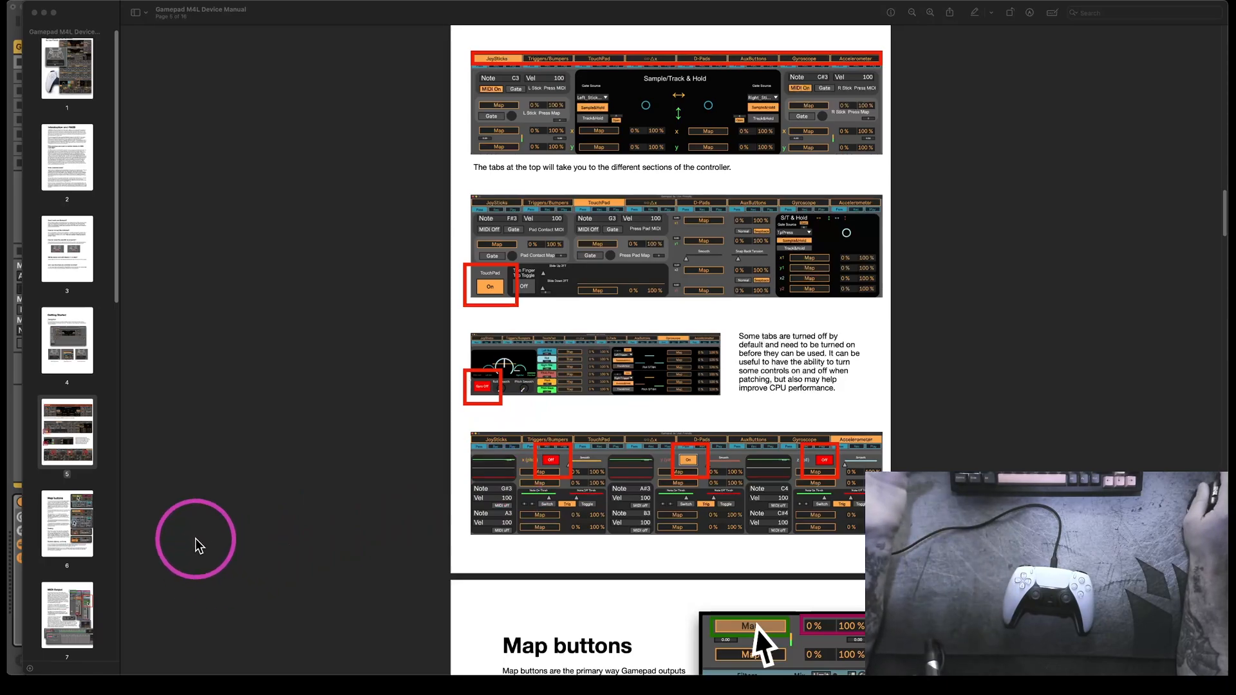
mouse_move(542, 499)
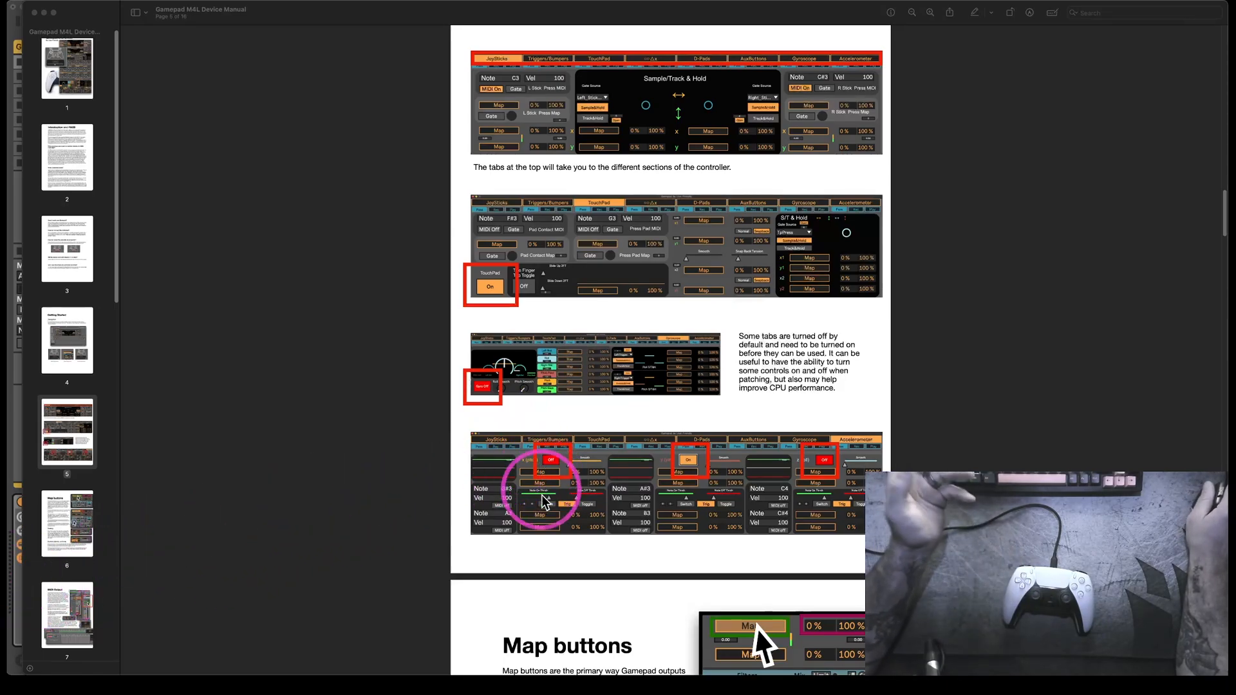
scroll(down, 3)
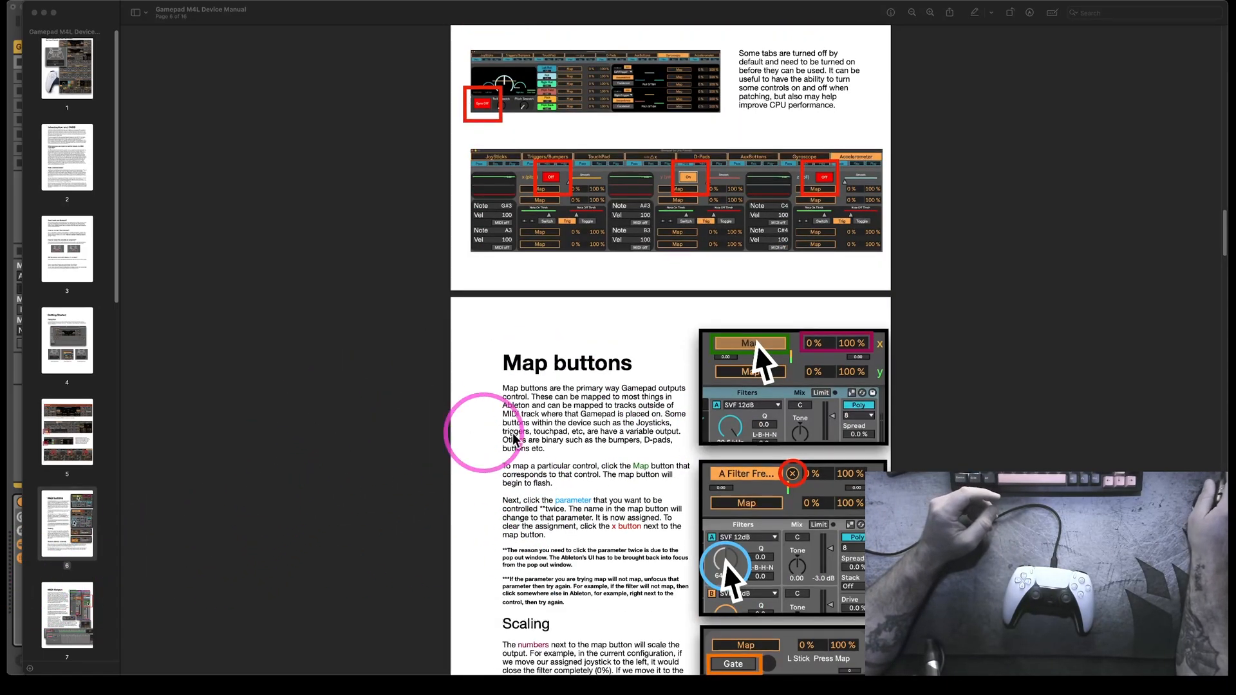
scroll(down, 3)
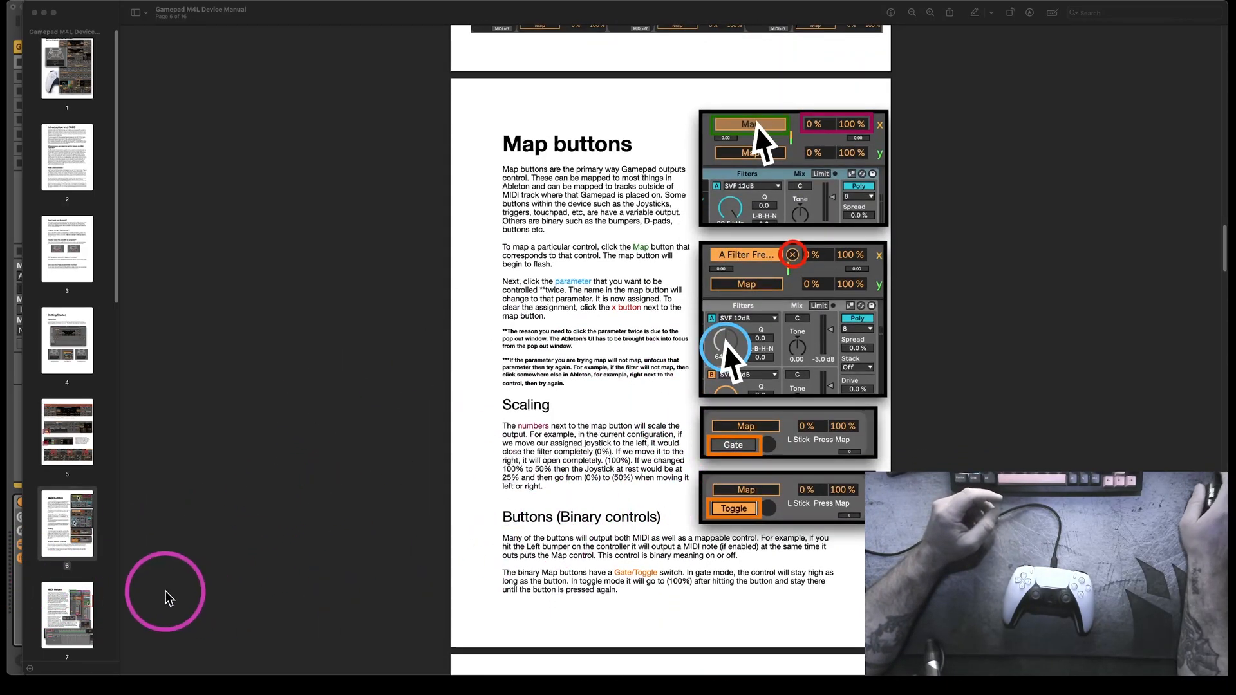